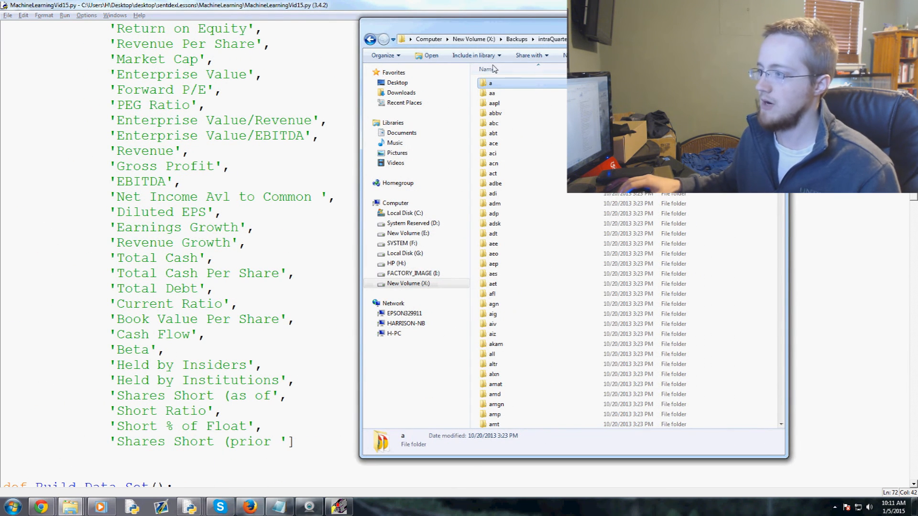
pyautogui.moveTo(493, 213)
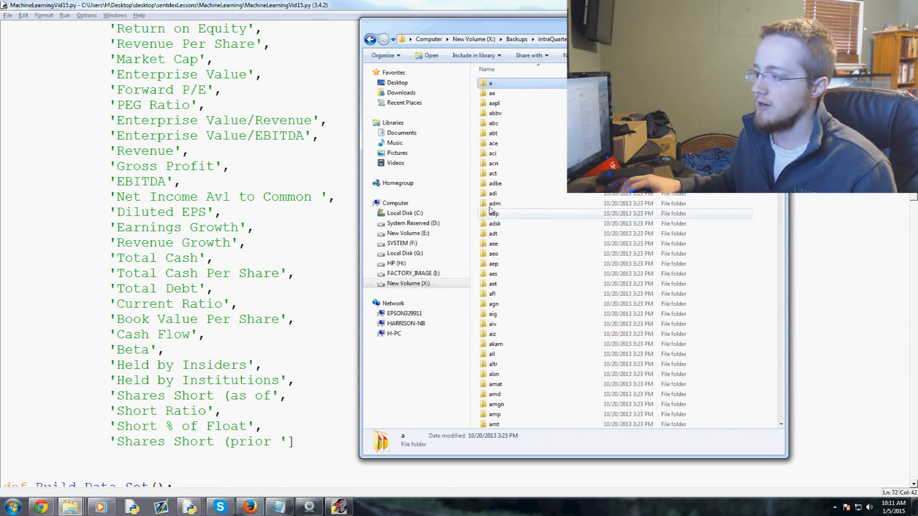
# Browse the intraQuarter ticker folders in Explorer and select the whole block of folders.
pyautogui.scroll(-3)
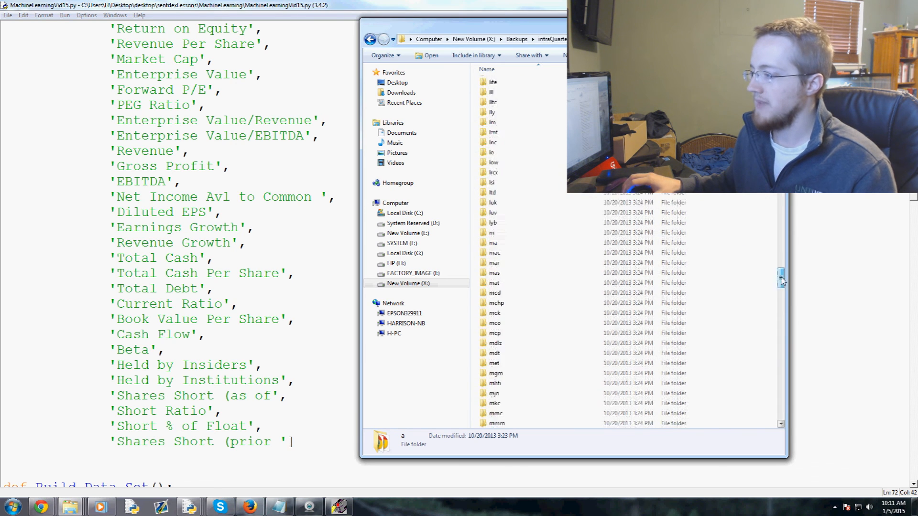
pyautogui.scroll(3)
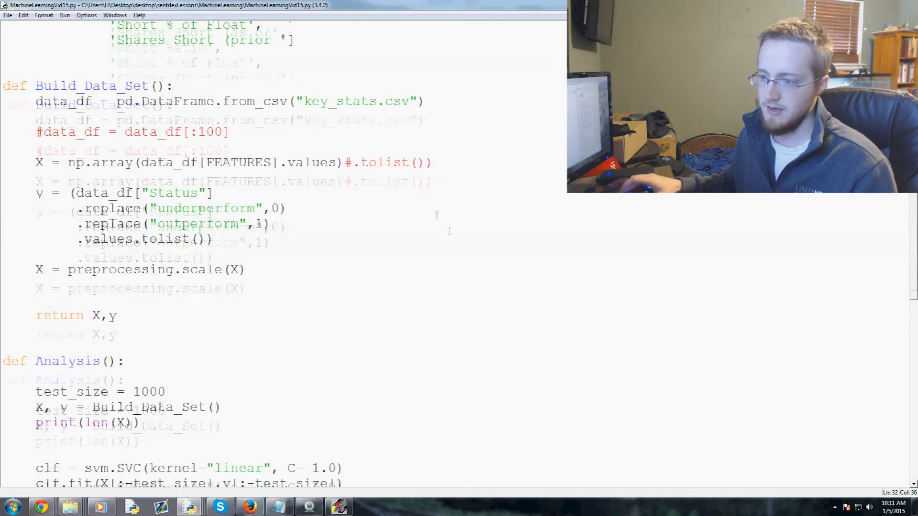
pyautogui.scroll(-3)
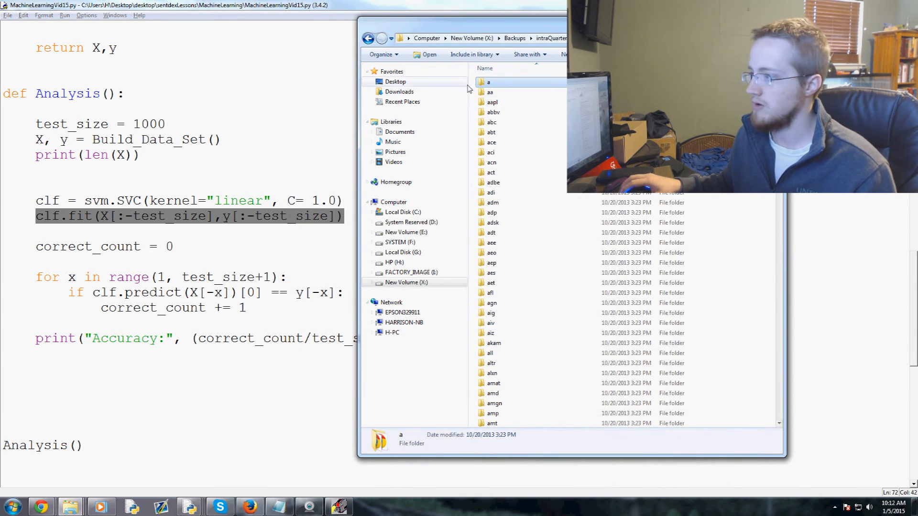
pyautogui.scroll(-3)
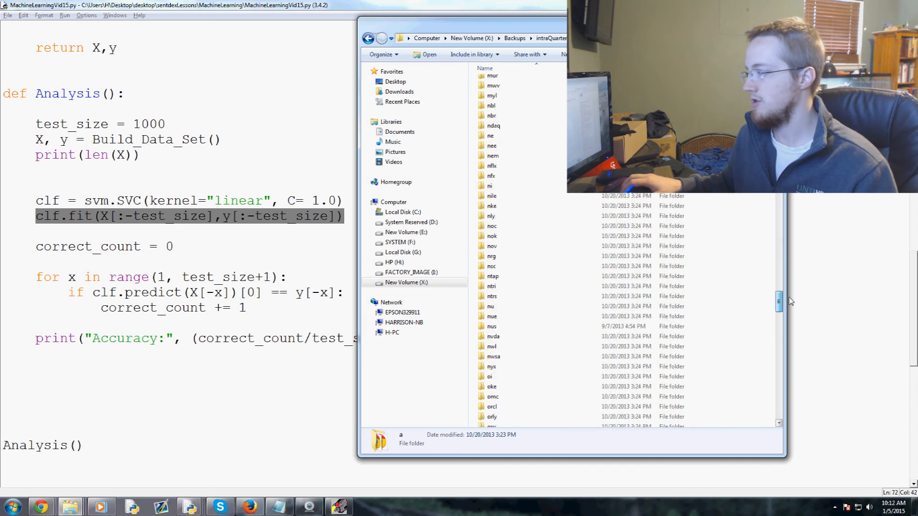
pyautogui.scroll(3)
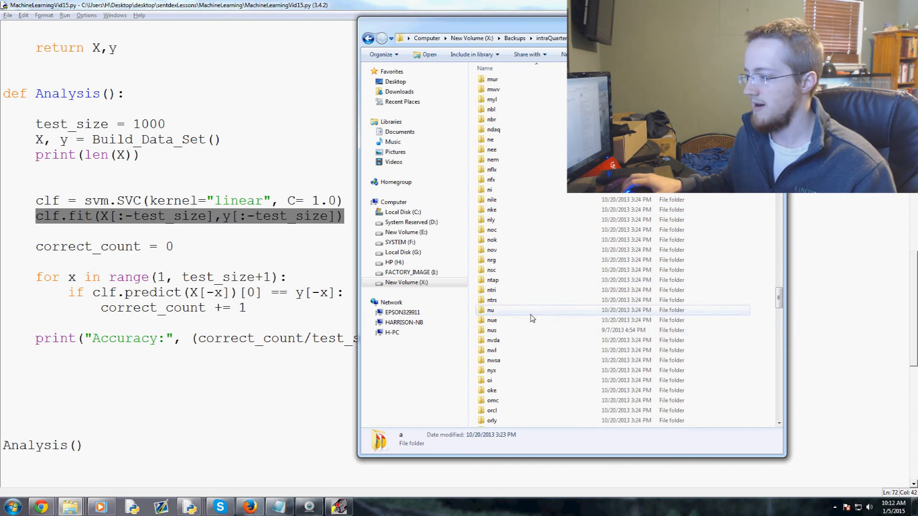
pyautogui.press('ctrl+a')
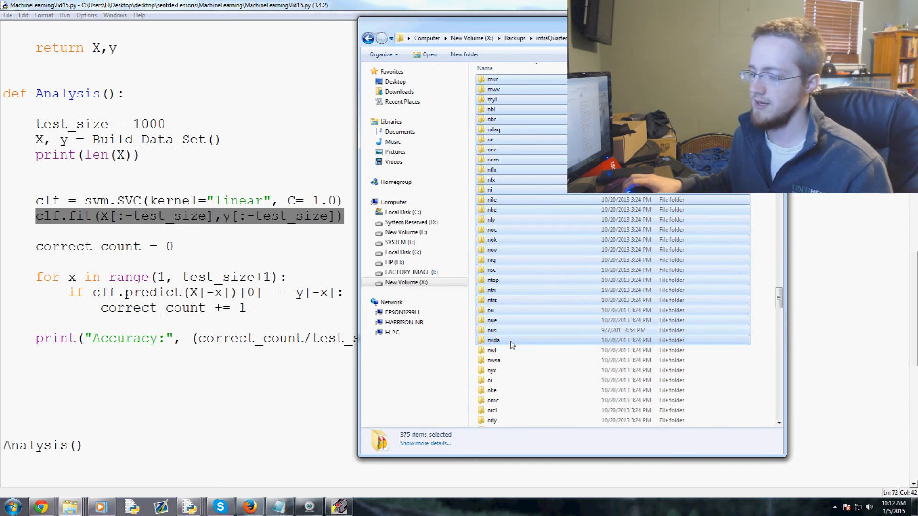
pyautogui.scroll(3)
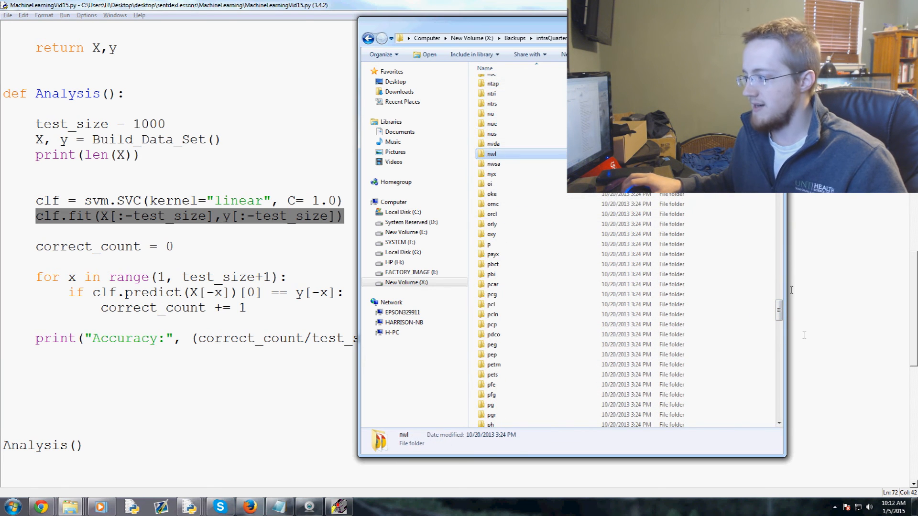
pyautogui.scroll(-3)
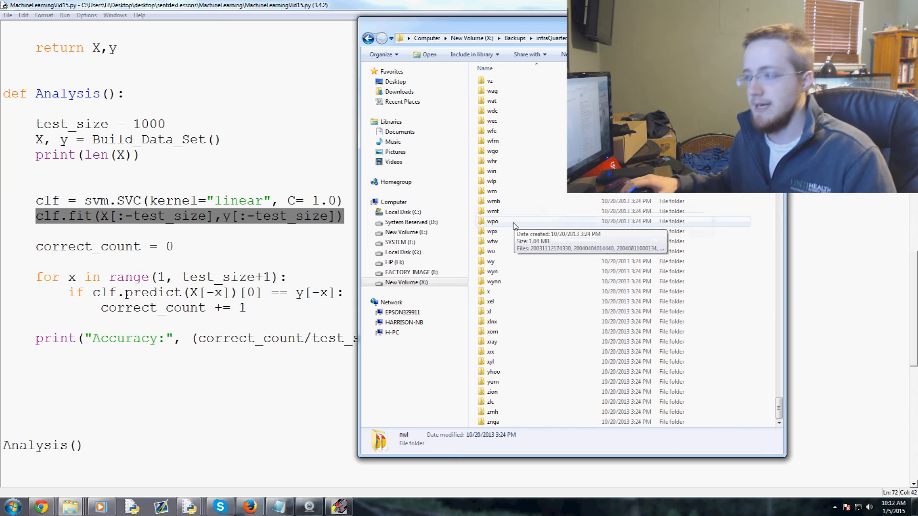
pyautogui.moveTo(444, 295)
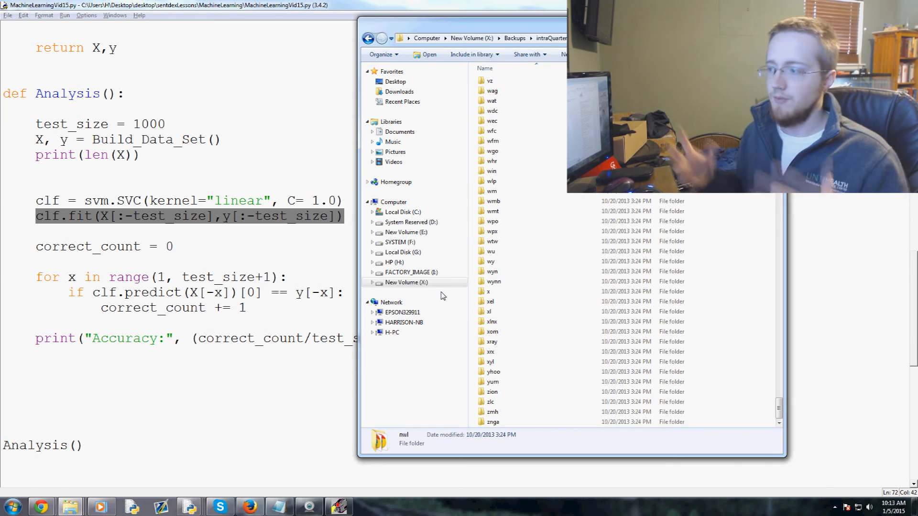
pyautogui.moveTo(444, 232)
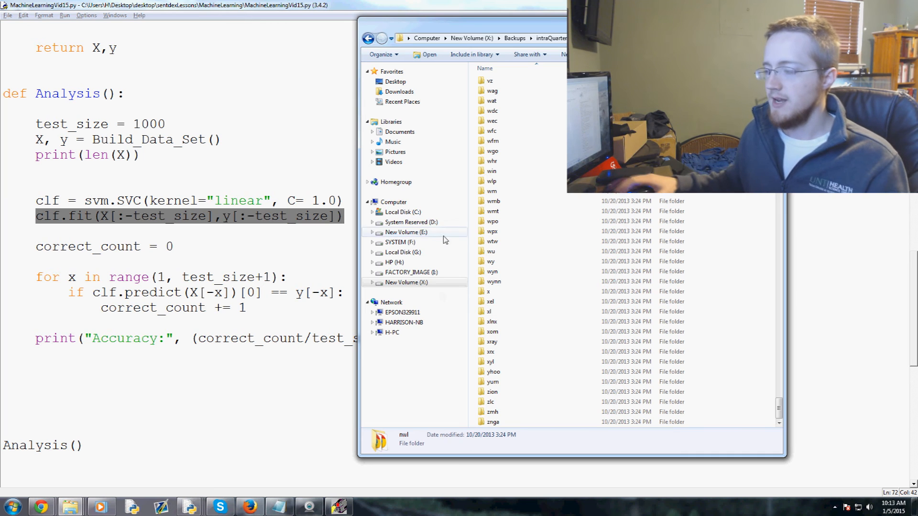
pyautogui.moveTo(769, 404)
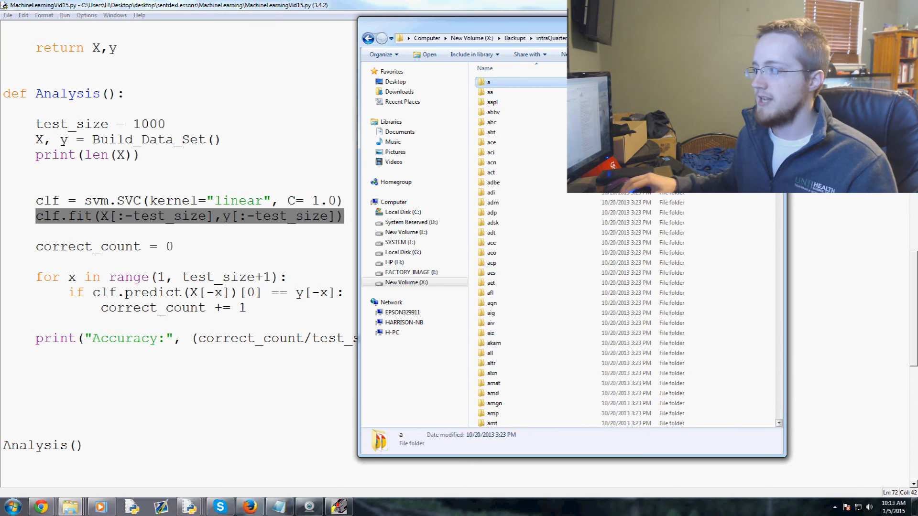
# Put Explorer away and scroll the script to the Build_Data_Set code in IDLE.
pyautogui.scroll(-3)
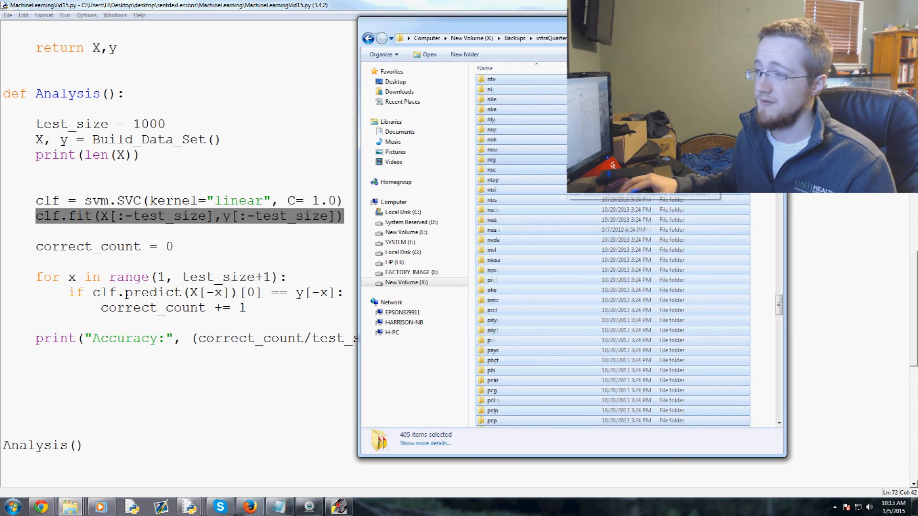
pyautogui.scroll(-3)
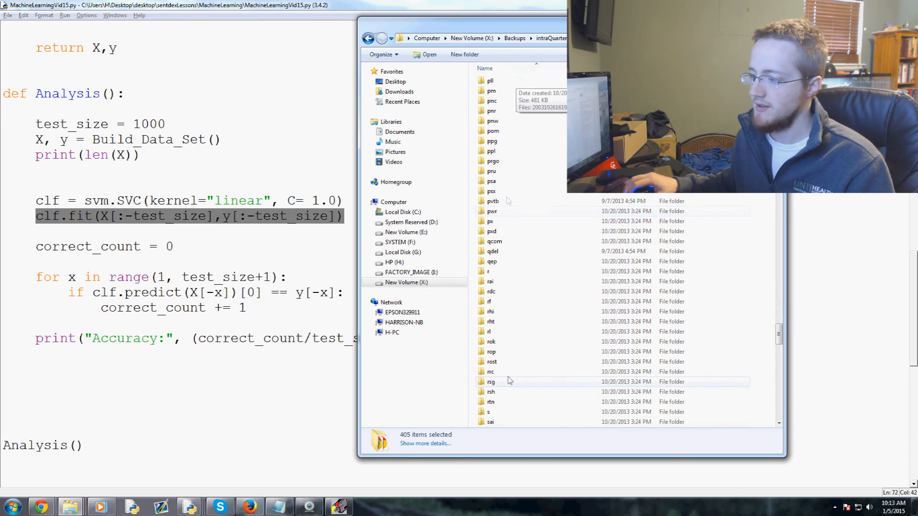
pyautogui.scroll(-3)
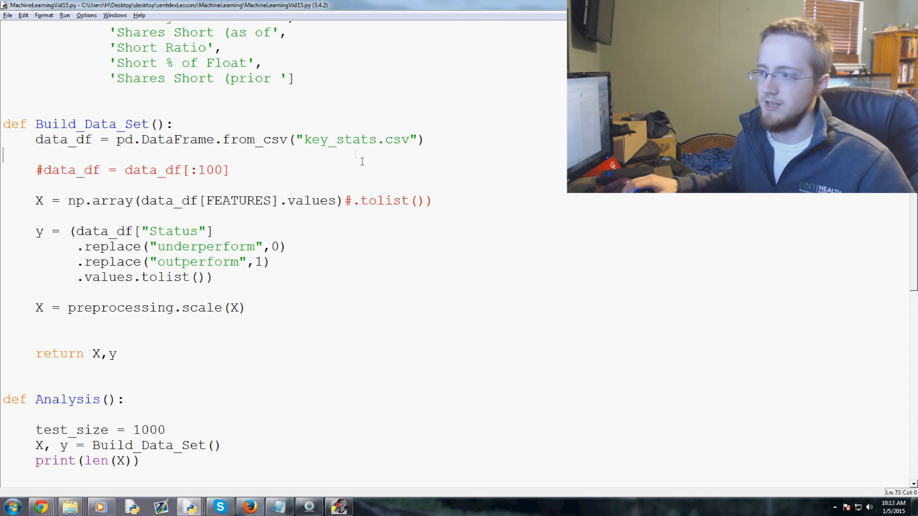
pyautogui.scroll(-3)
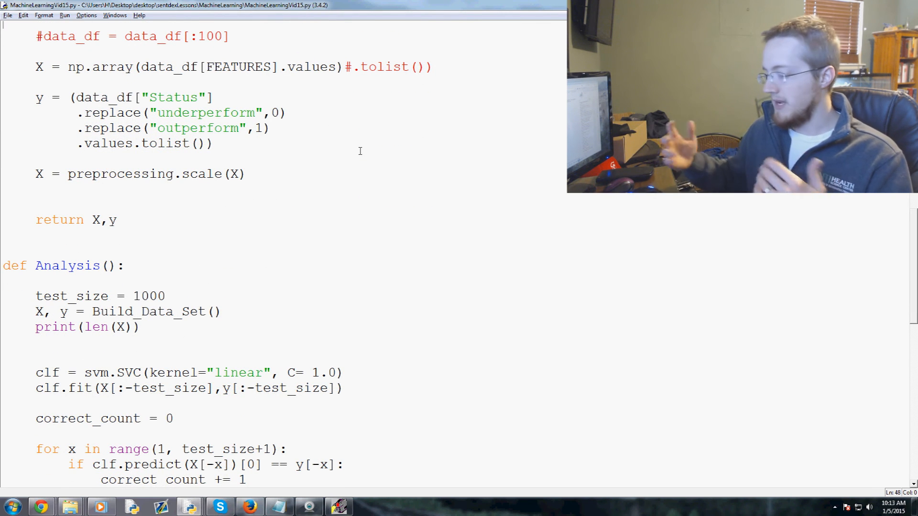
pyautogui.click(69, 507)
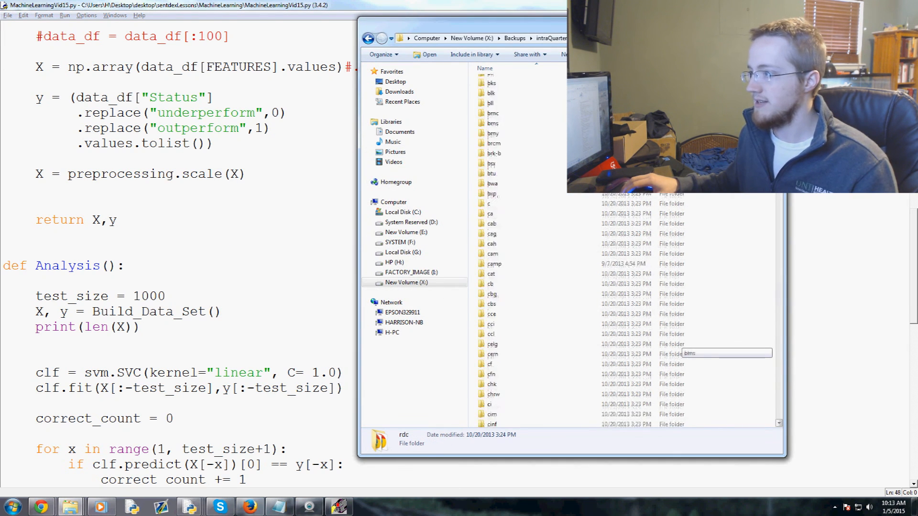
pyautogui.scroll(-3)
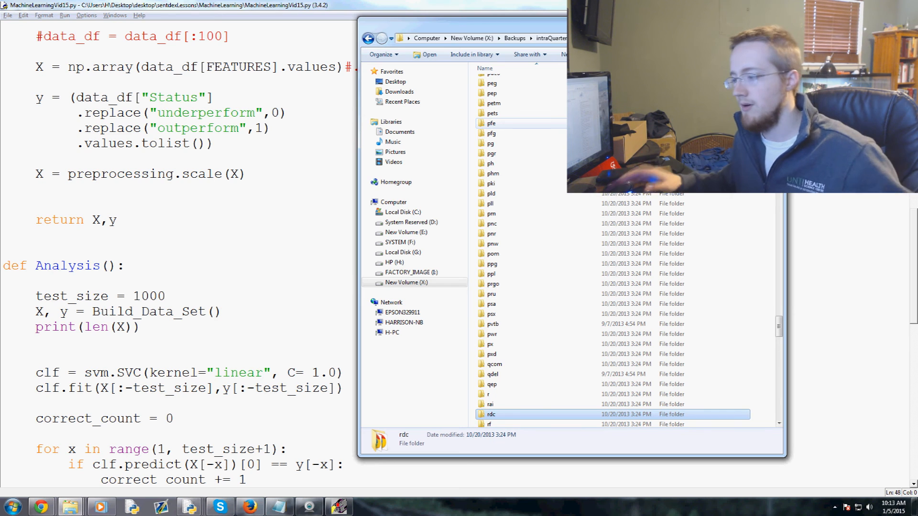
pyautogui.scroll(-3)
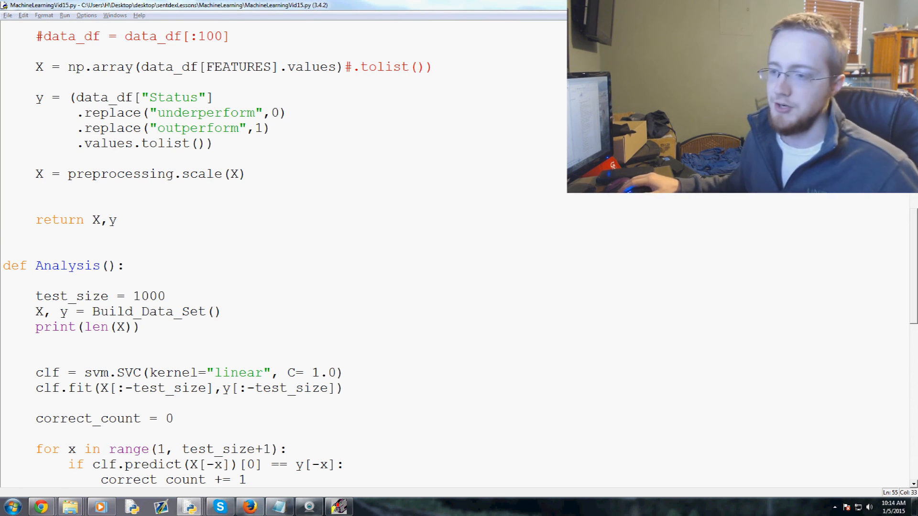
# Comment out the closing Analysis() call and move to the blank lines above it.
pyautogui.scroll(-3)
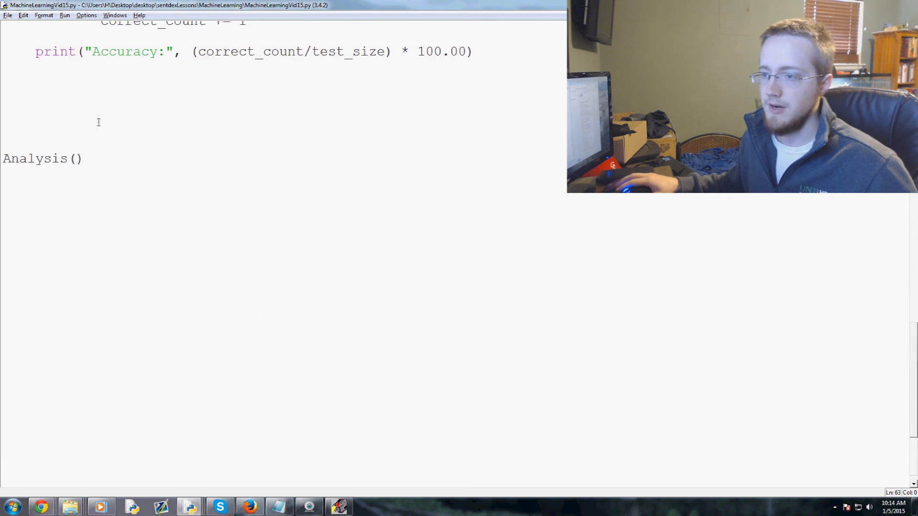
pyautogui.write('#')
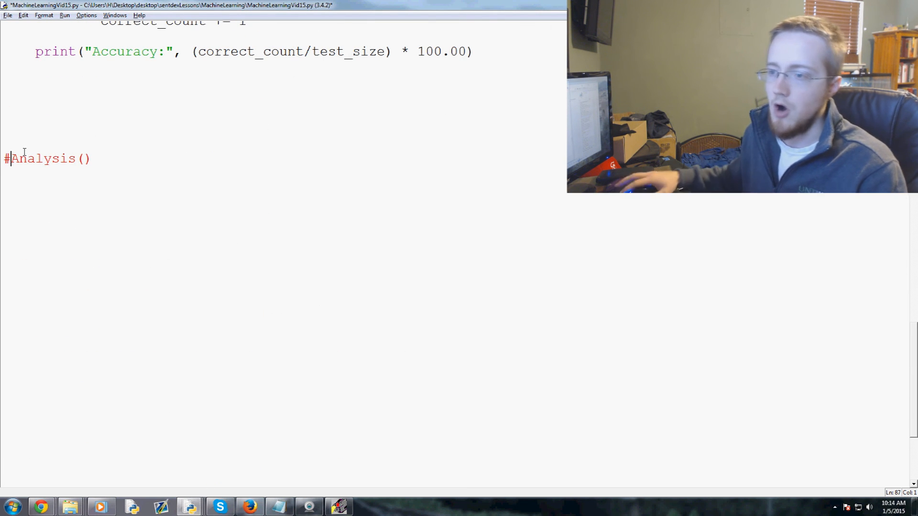
pyautogui.click(46, 94)
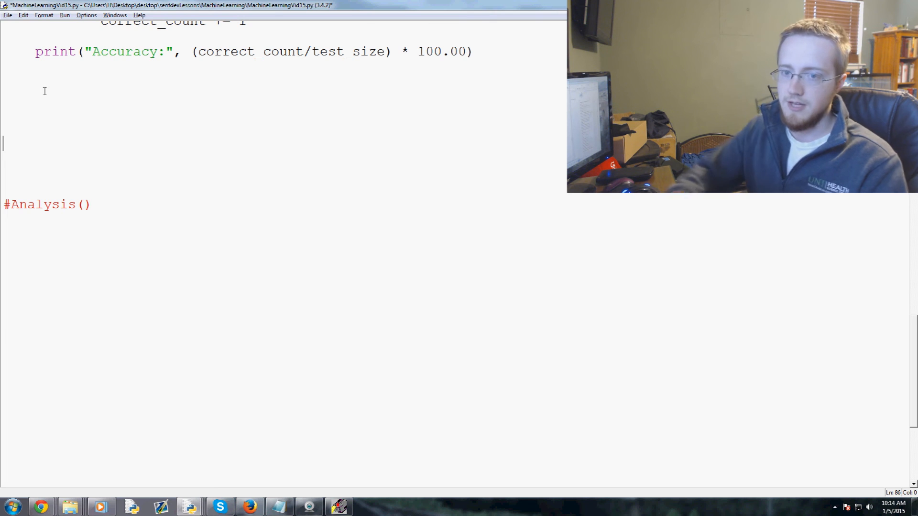
# Define Randomizing() building df = pd.DataFrame with D1 and D2 columns from range(5).
pyautogui.write('def')
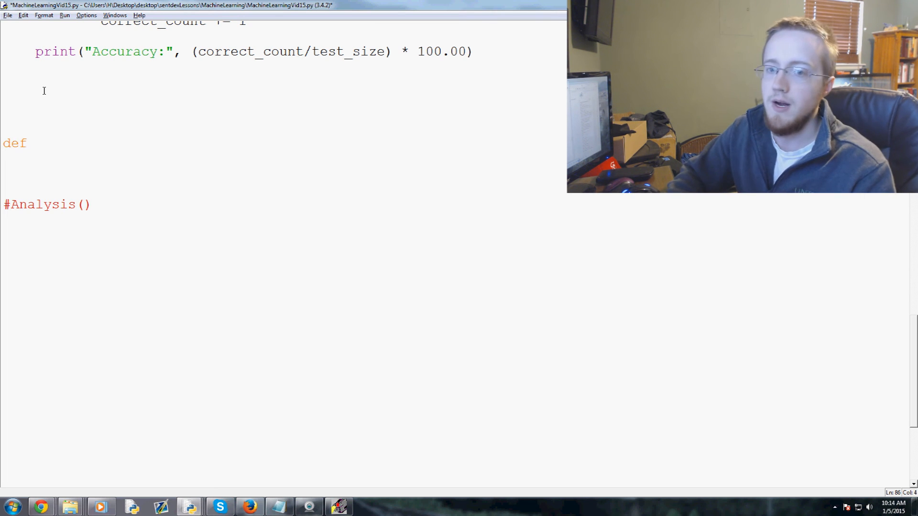
pyautogui.write('Random')
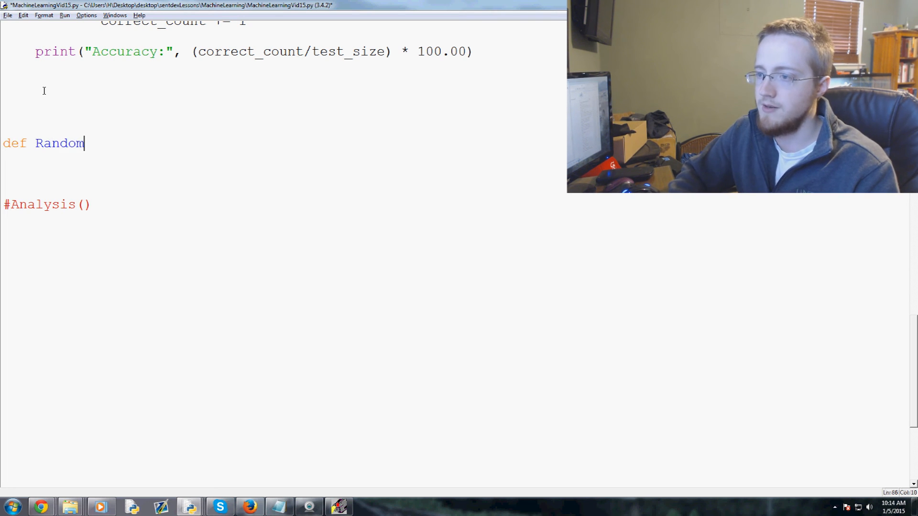
pyautogui.write('izing():')
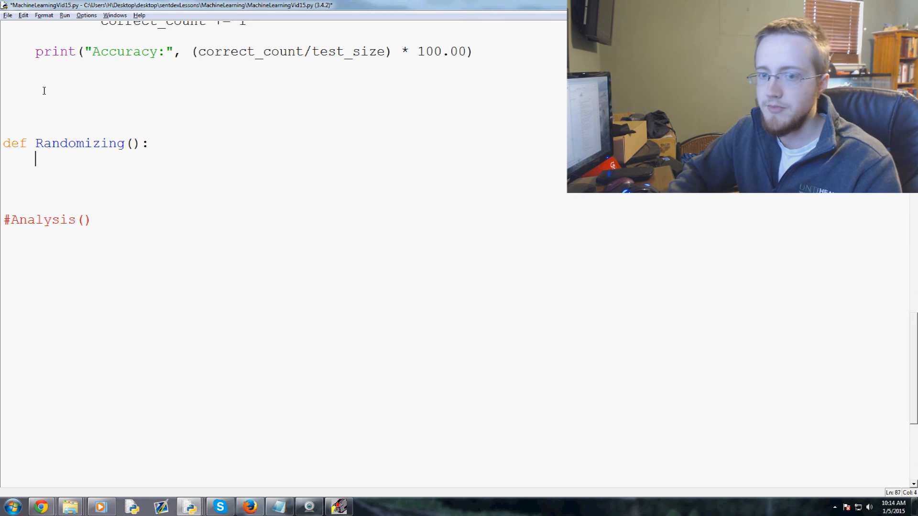
pyautogui.write('df')
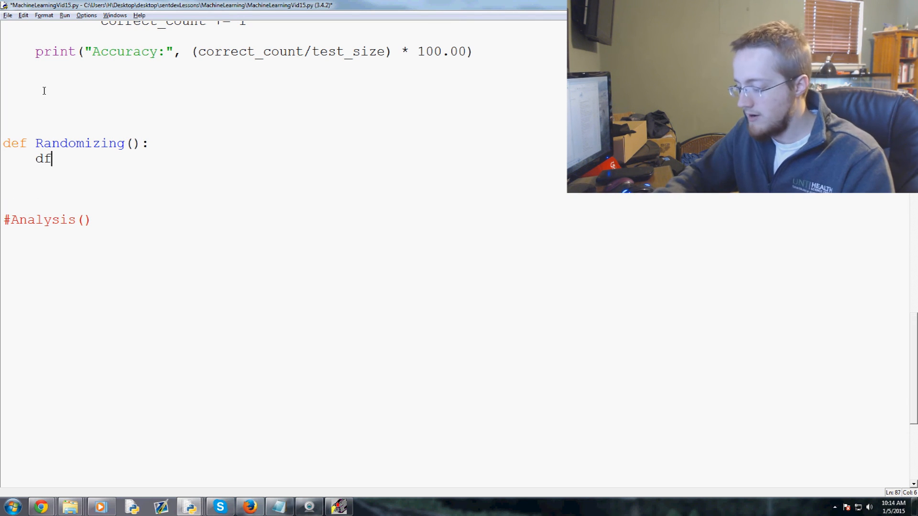
pyautogui.write('=')
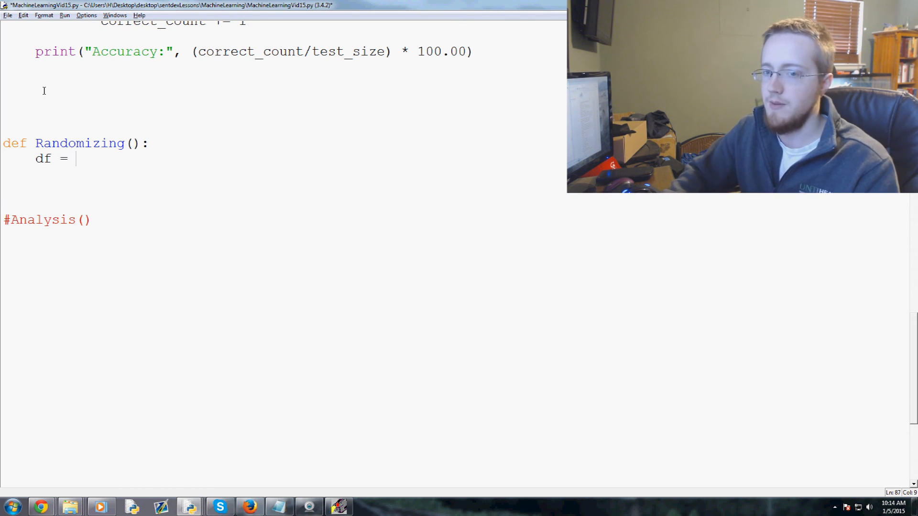
pyautogui.write('pd.Data')
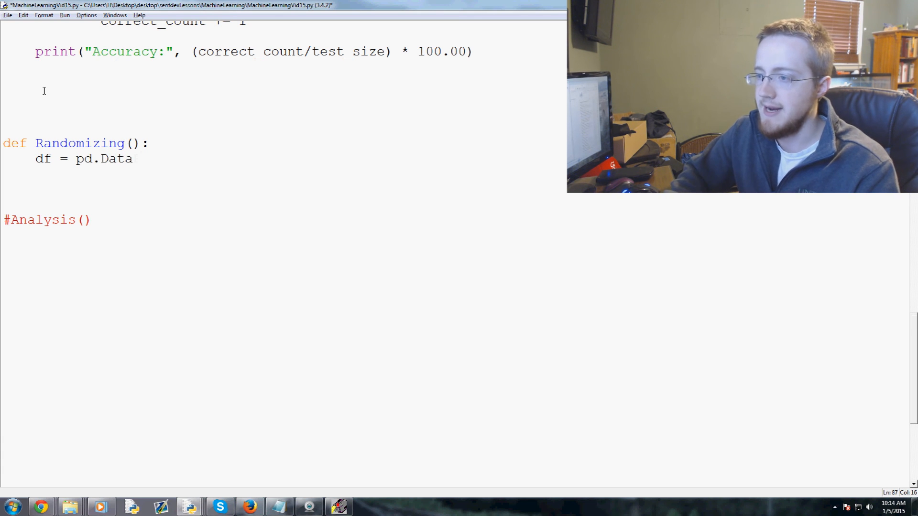
pyautogui.write('Frame()')
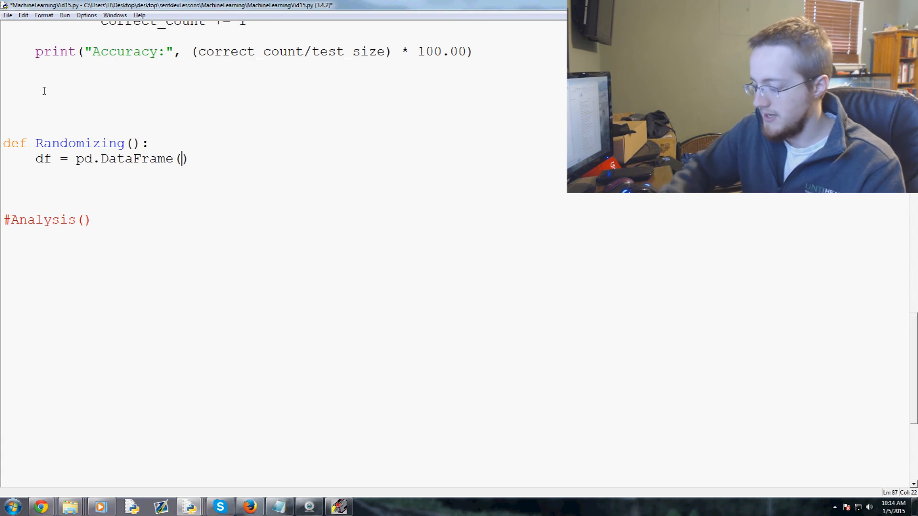
pyautogui.write('{"')
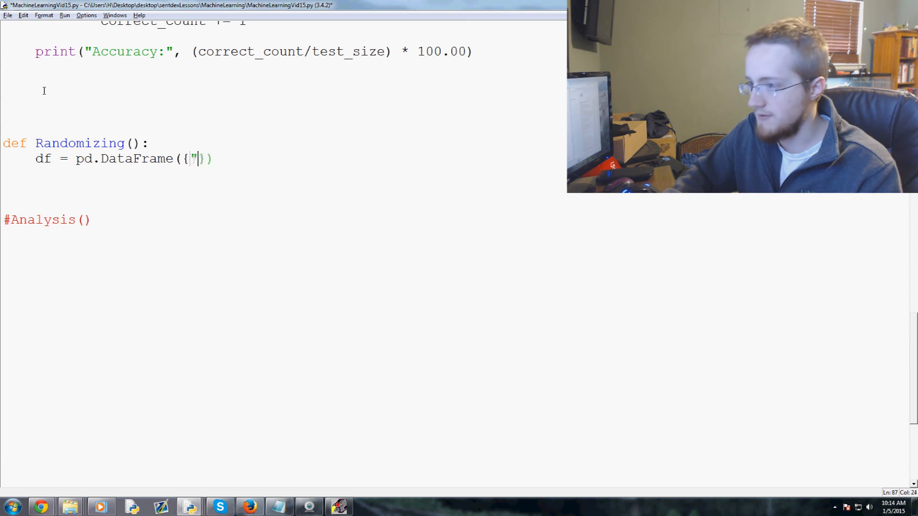
pyautogui.write('D1')
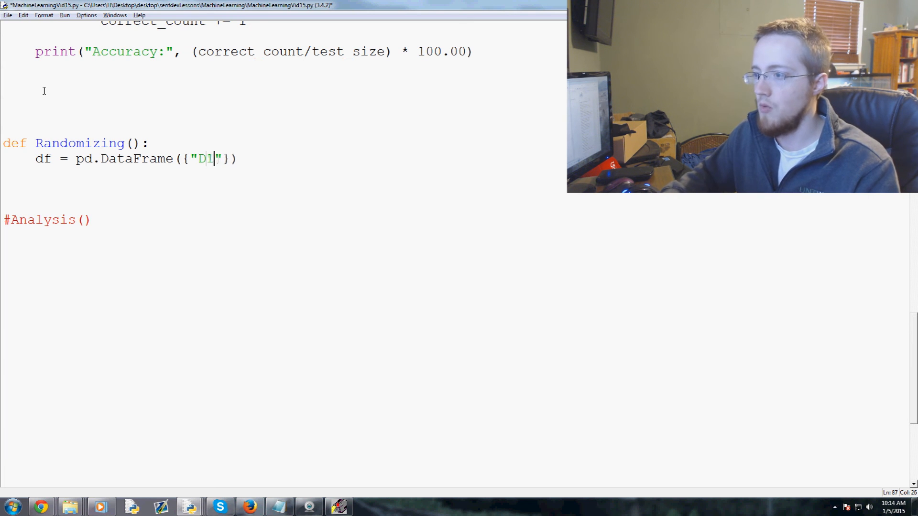
pyautogui.write(',')
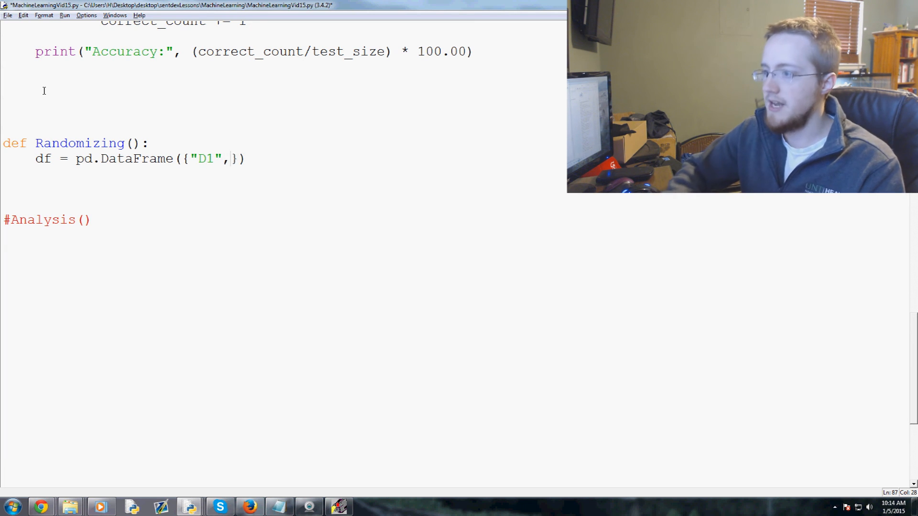
pyautogui.write('range(5),')
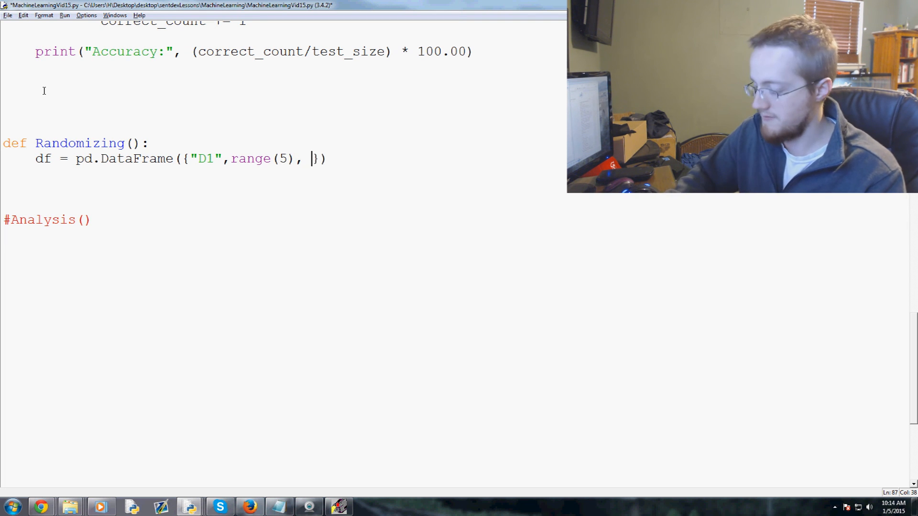
pyautogui.write('"D2"')
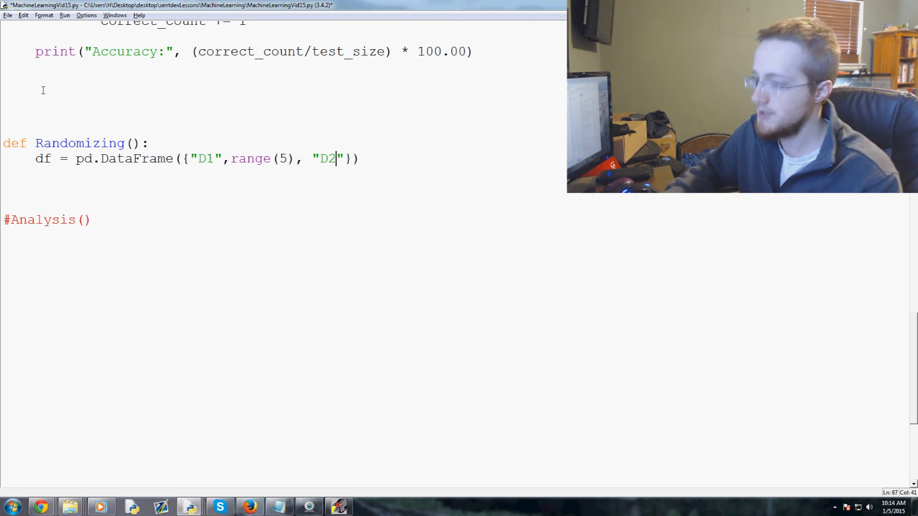
pyautogui.write(',range(5')
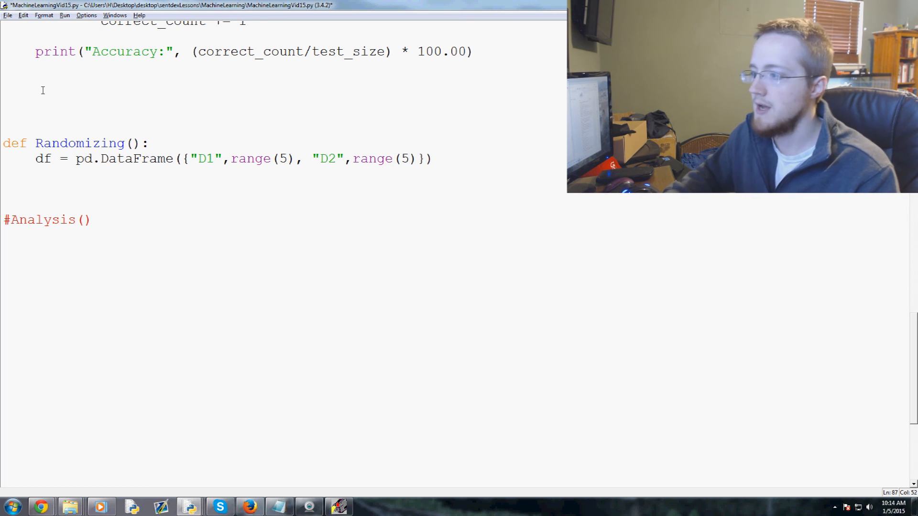
# Add print(df), call Randomizing() below, and run the script.
pyautogui.write('print()')
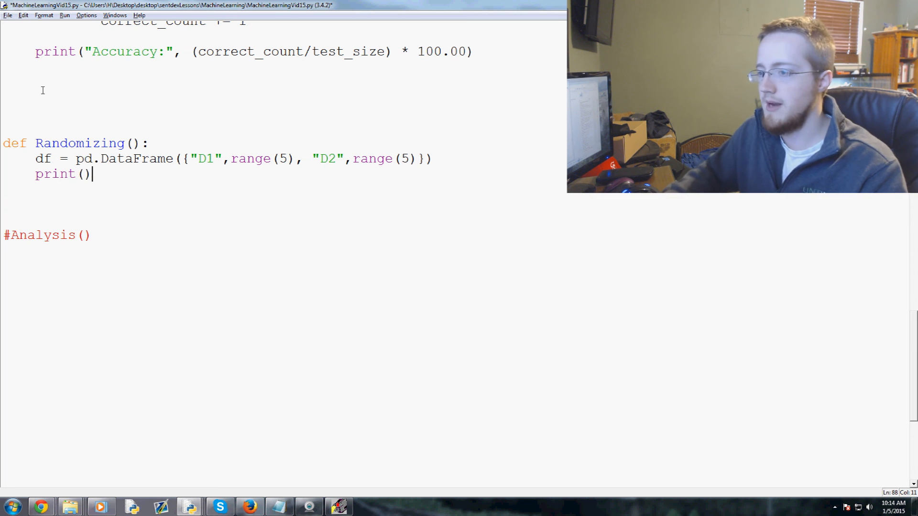
pyautogui.write('df')
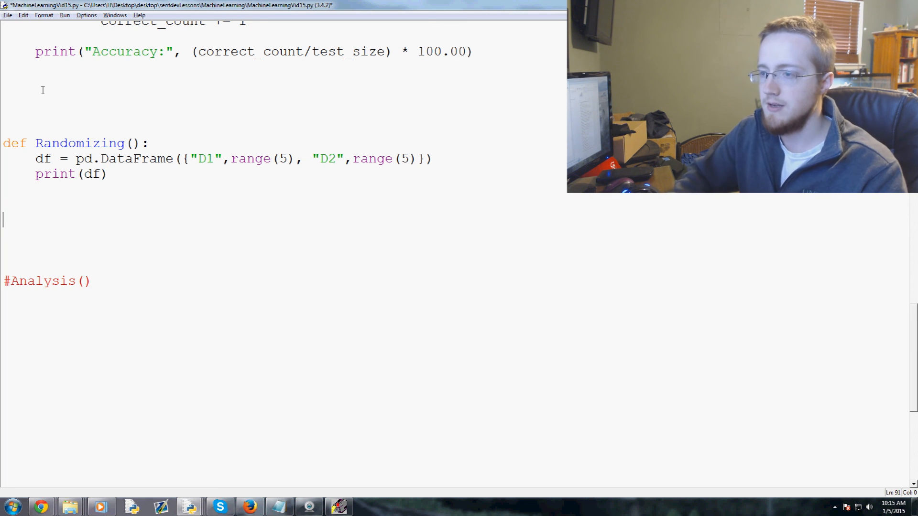
pyautogui.write('Randomizing()')
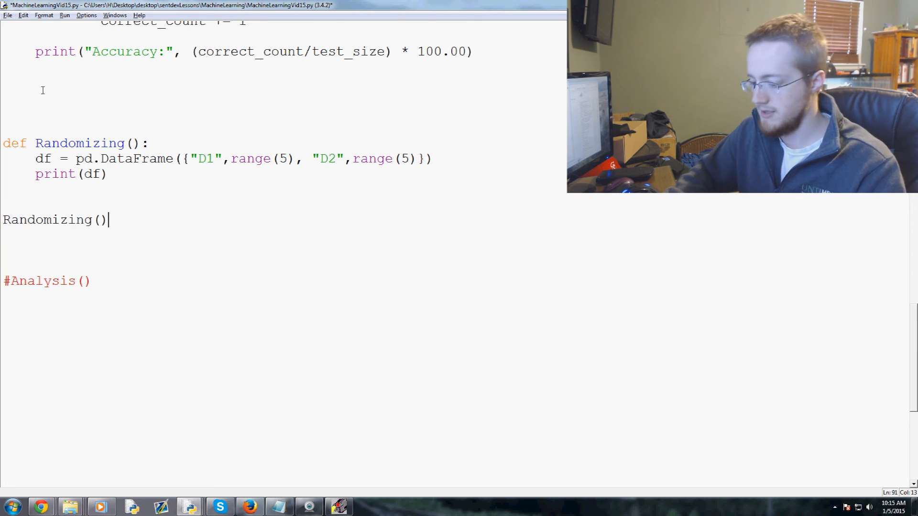
pyautogui.press('F5')
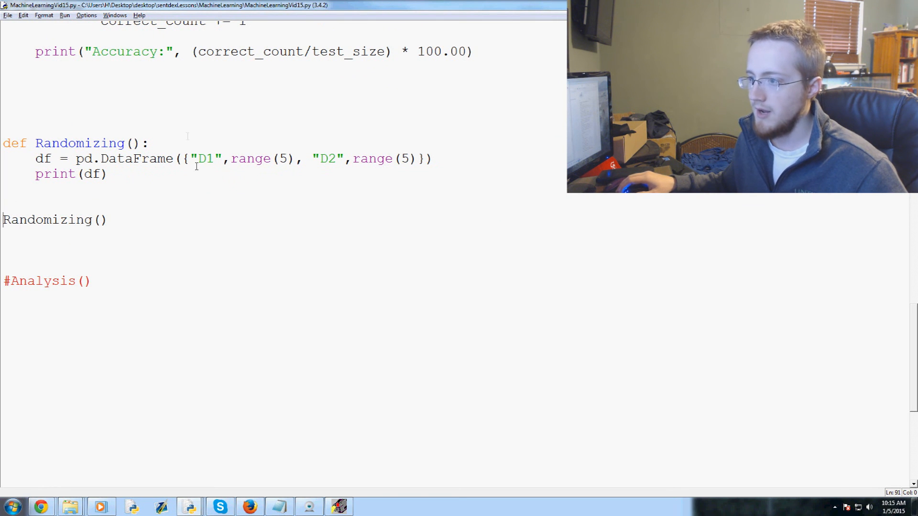
# Fix the D1/D2 separators to colons and rerun to print the DataFrame.
pyautogui.click(227, 159)
pyautogui.write(':')
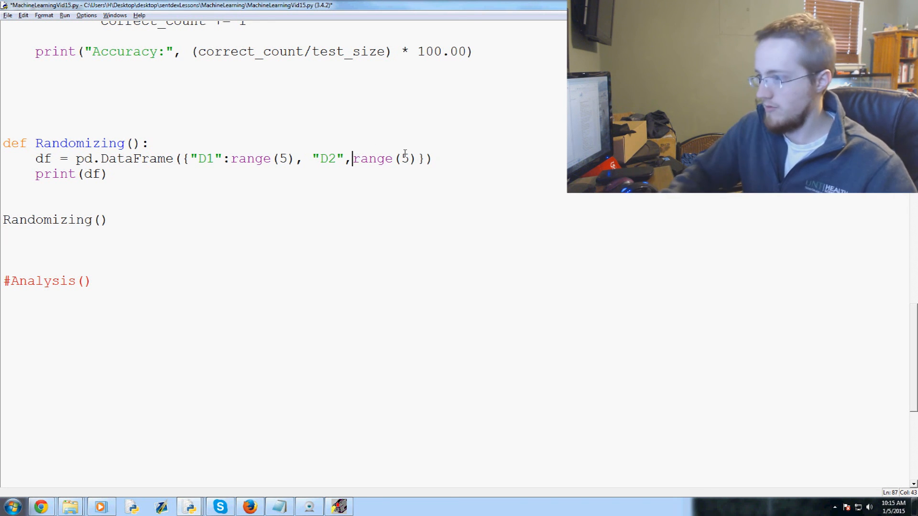
pyautogui.press('F5')
pyautogui.write(':')
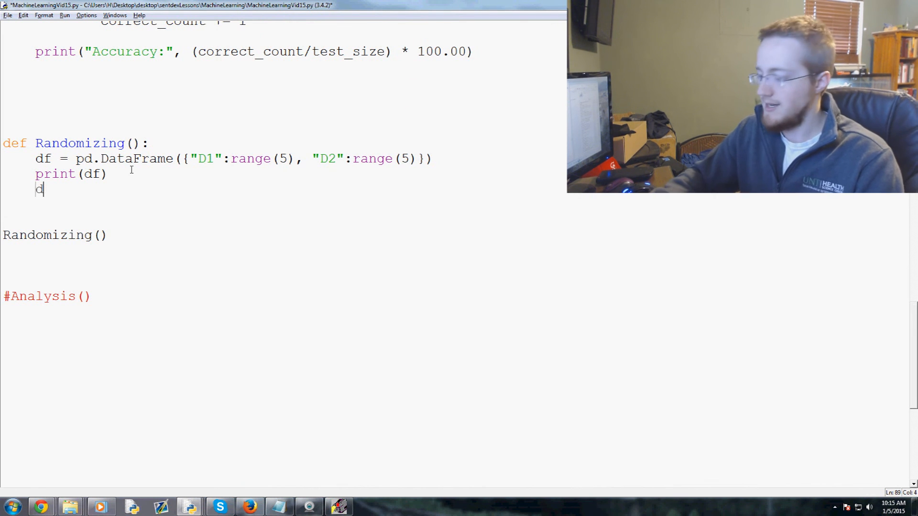
# Add df2 = df.reindex(np.random.permutation(df.index)) and print(df2) to Randomizing.
pyautogui.write('f2 = d')
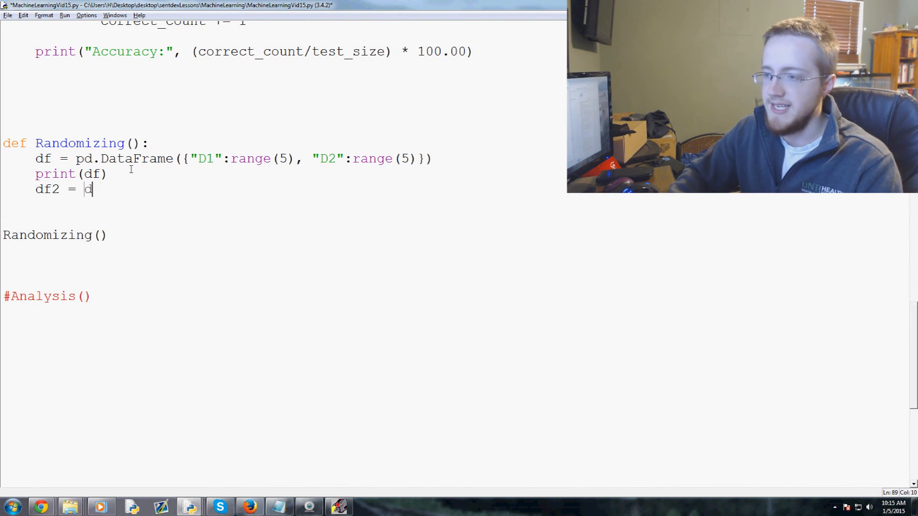
pyautogui.write('f.reindex()')
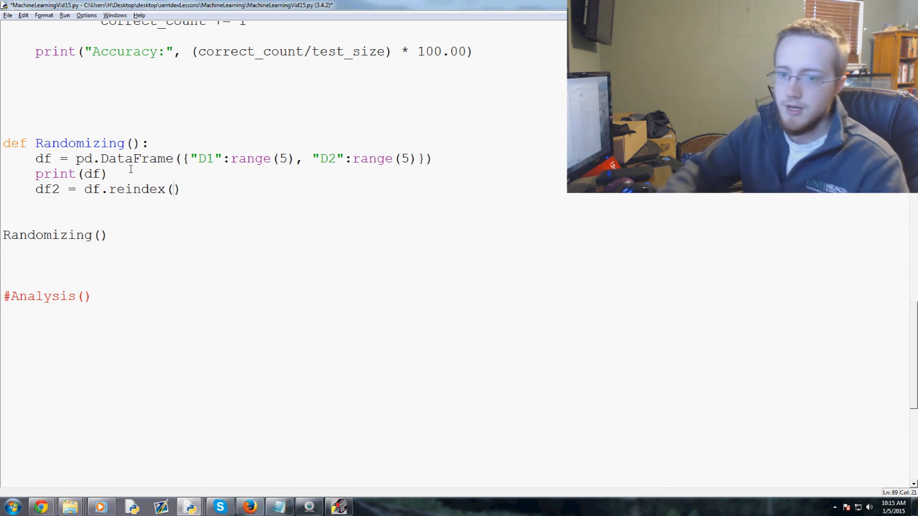
pyautogui.write('np.')
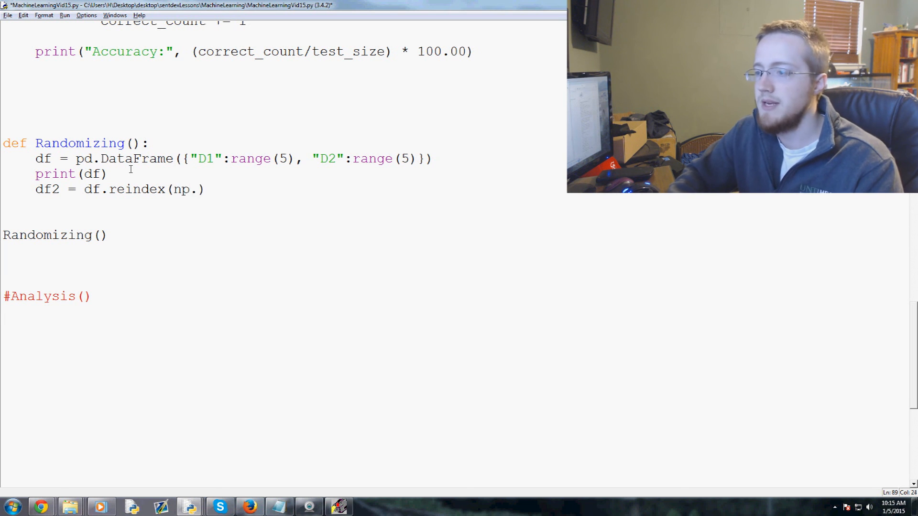
pyautogui.write('random.perm')
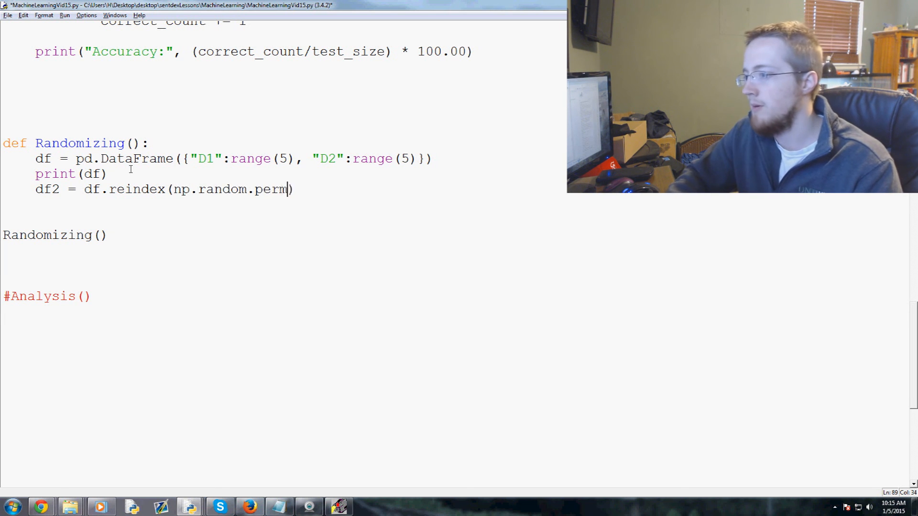
pyautogui.write('utation()')
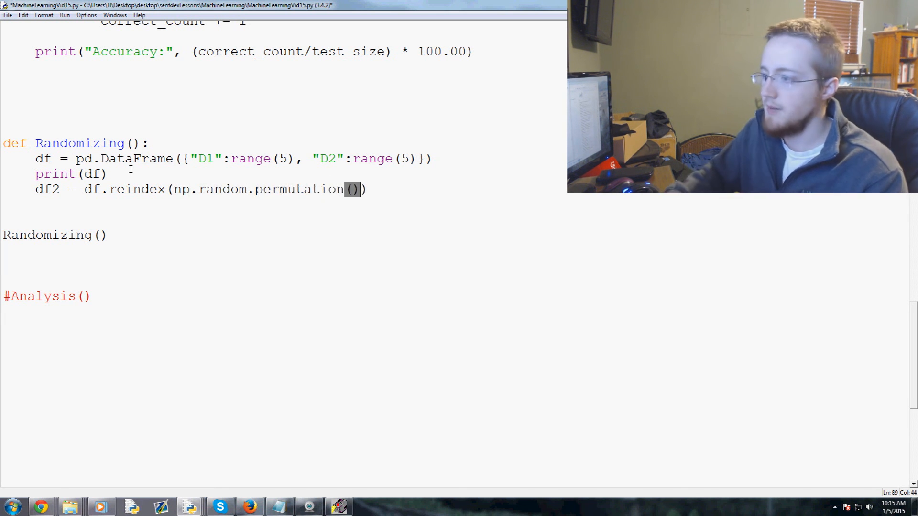
pyautogui.write('df.index')
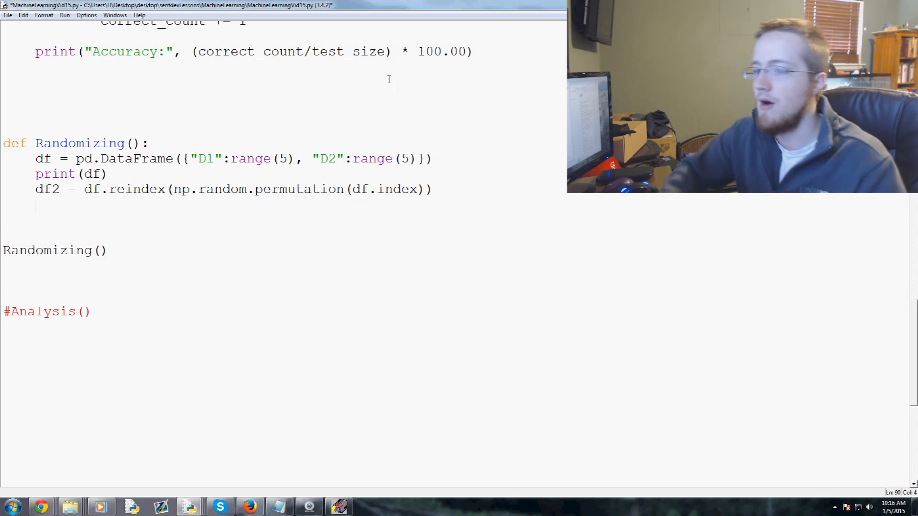
pyautogui.write('print(df')
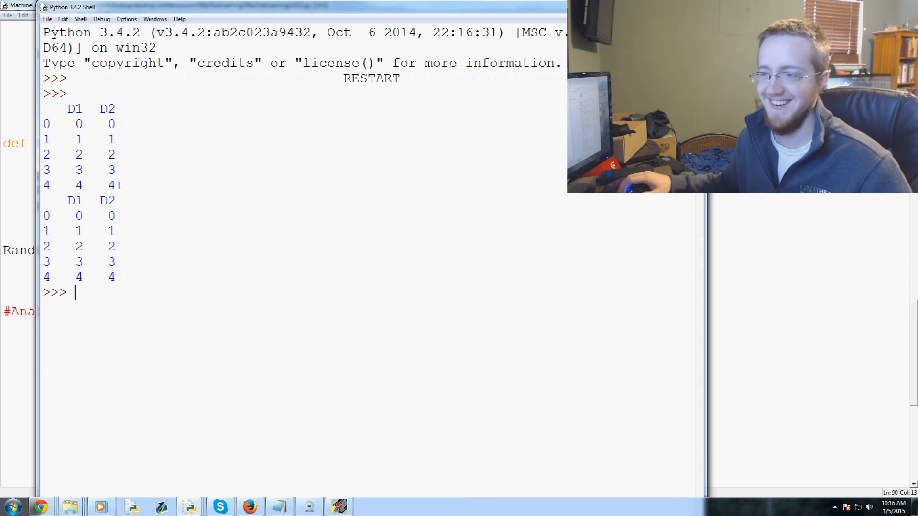
pyautogui.moveTo(636, 276)
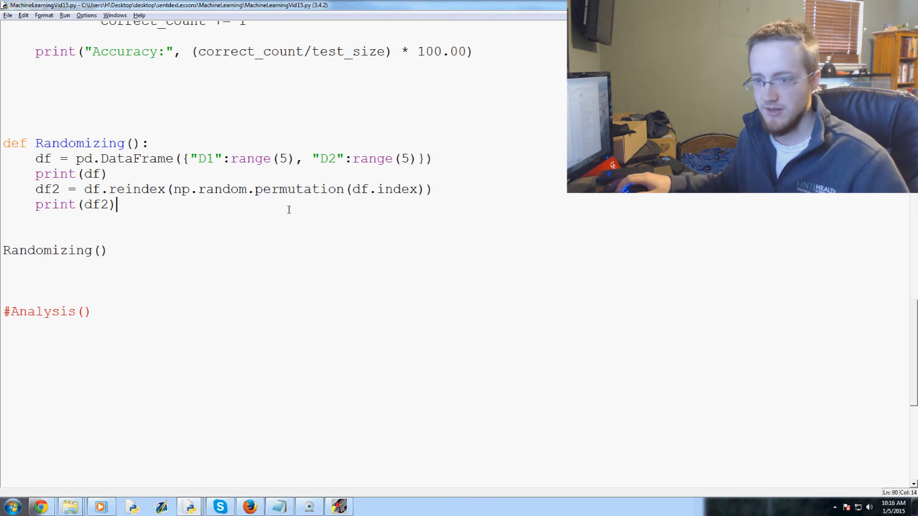
# Run the script and compare the shuffled rows of df2 against df in the shell.
pyautogui.press('F5')
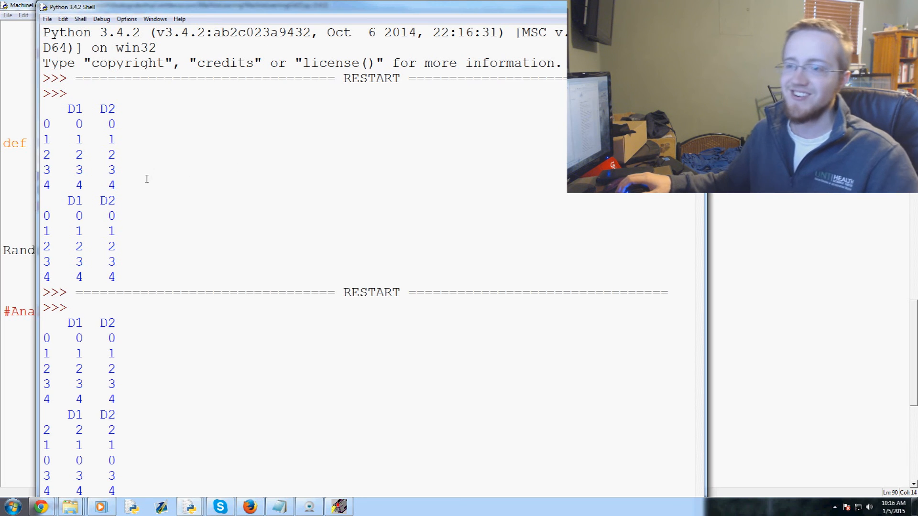
pyautogui.scroll(-3)
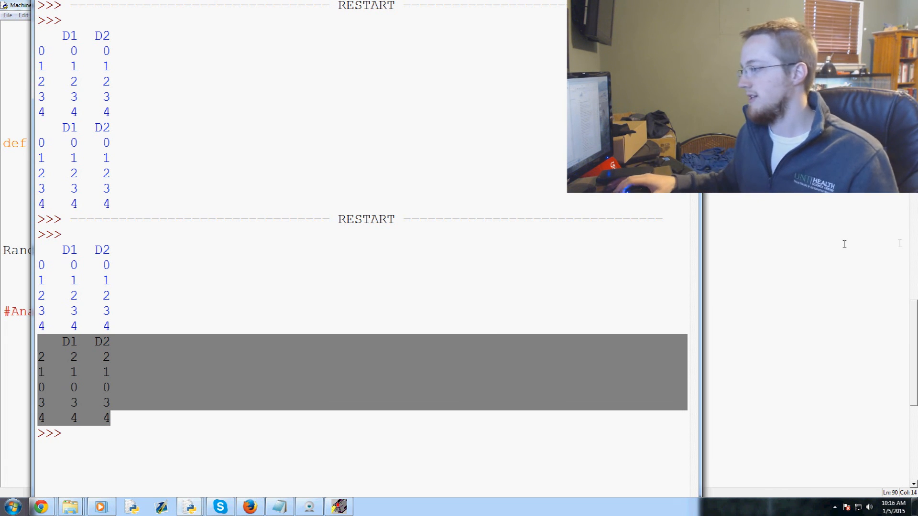
pyautogui.press('F5')
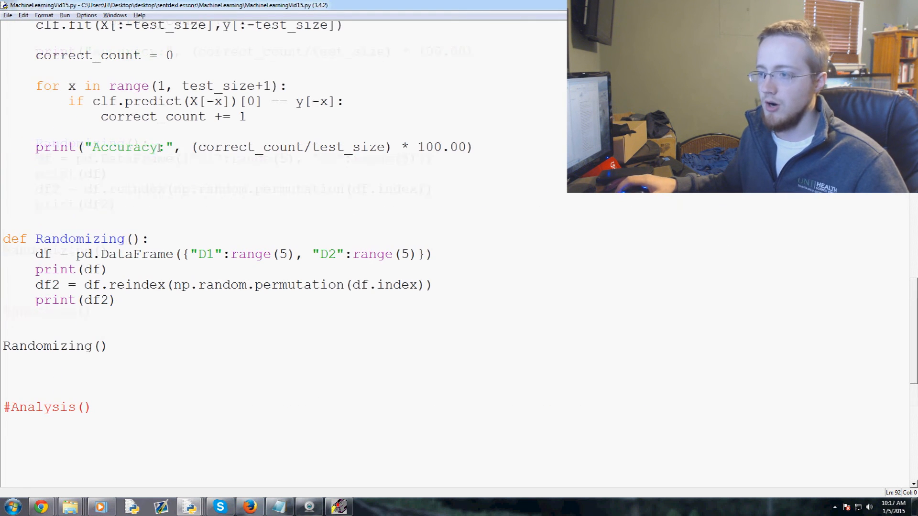
# Return to the script and scroll up to Build_Data_Set below the key_stats.csv load.
pyautogui.press('F5')
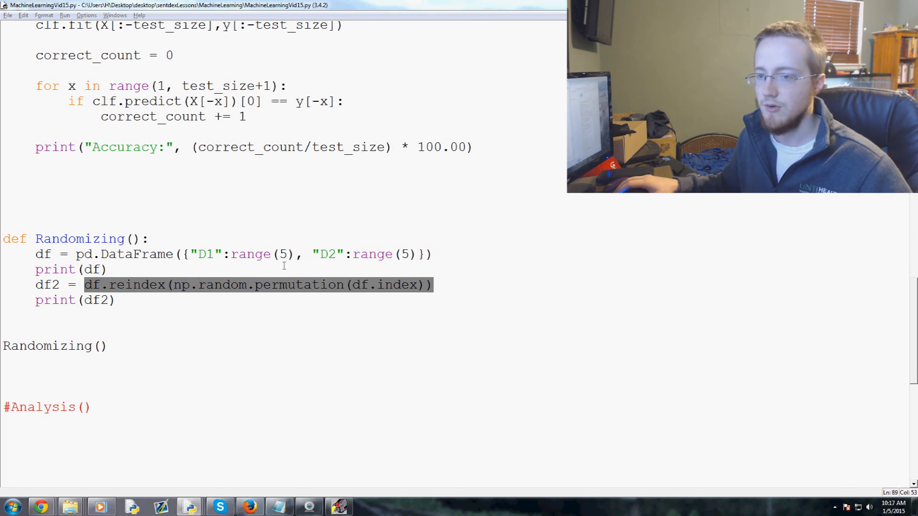
pyautogui.scroll(3)
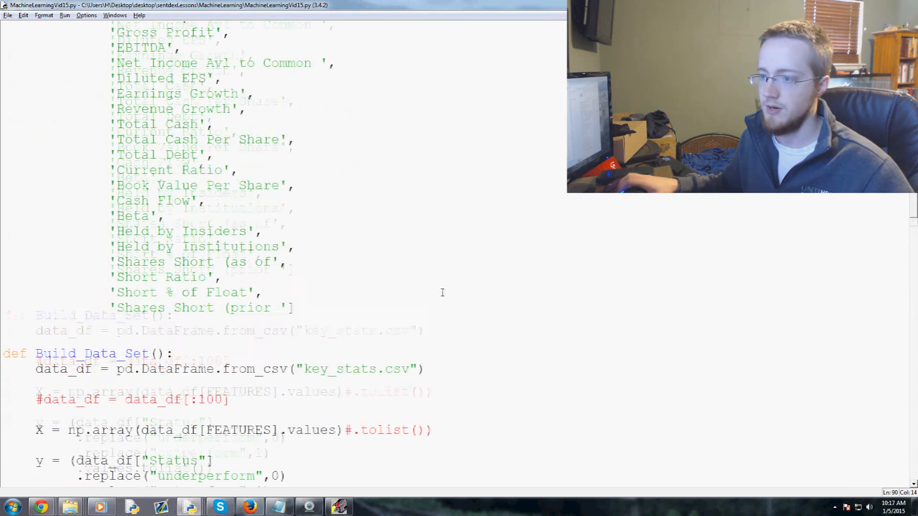
pyautogui.scroll(-3)
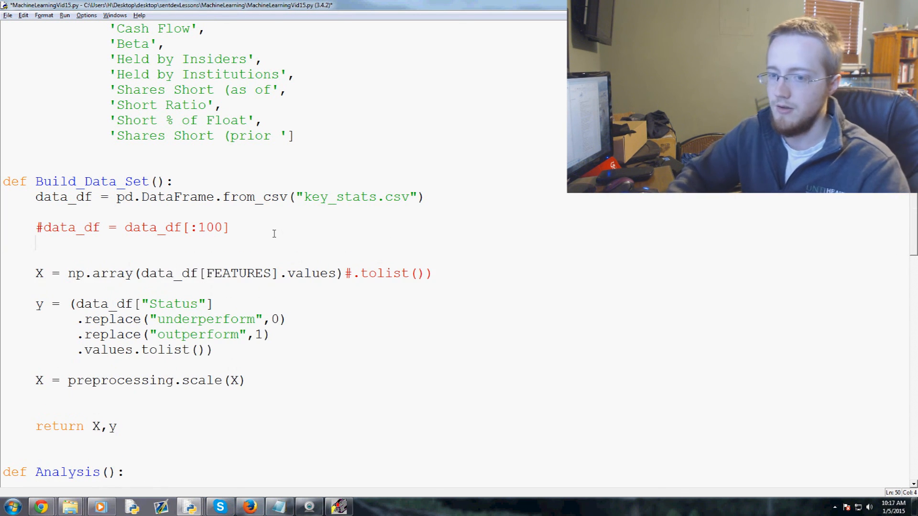
# Add data_df = data_df.reindex(np.random.permutation(data_df.index)) to shuffle the rows.
pyautogui.write('data_df = data_df.')
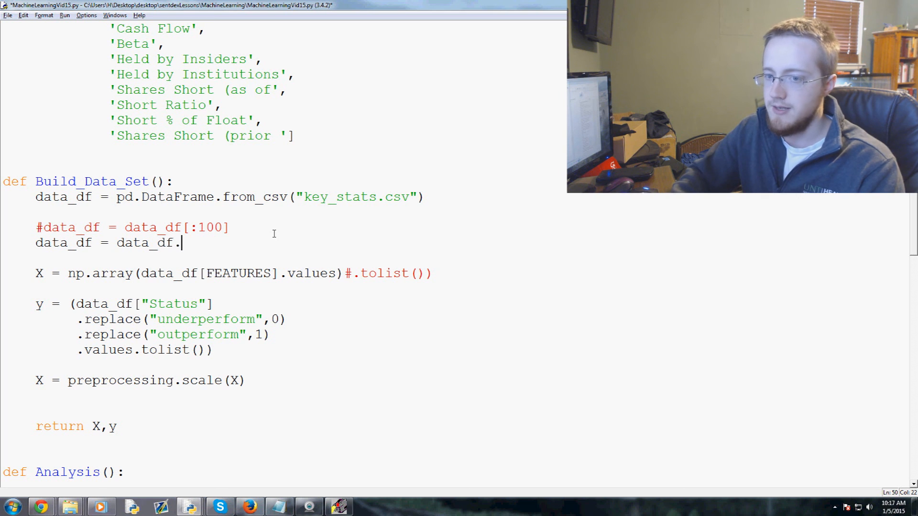
pyautogui.write('reindex()')
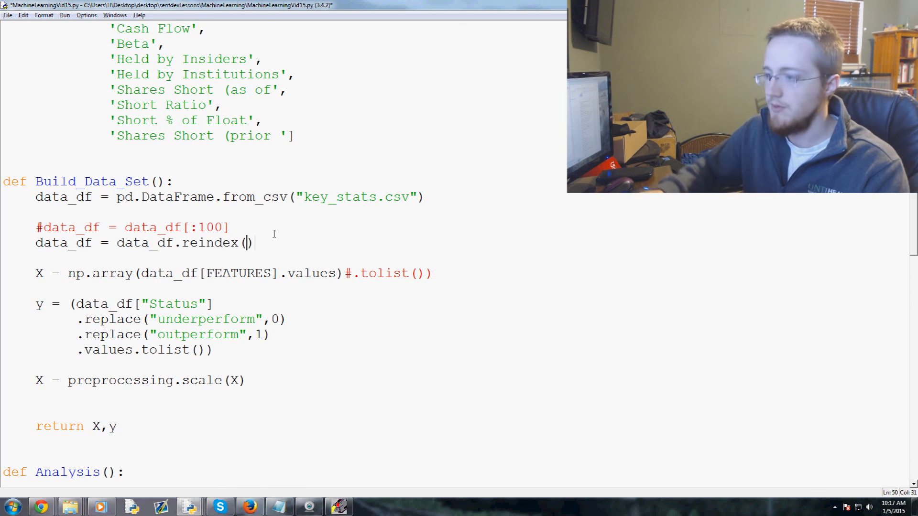
pyautogui.write('np.')
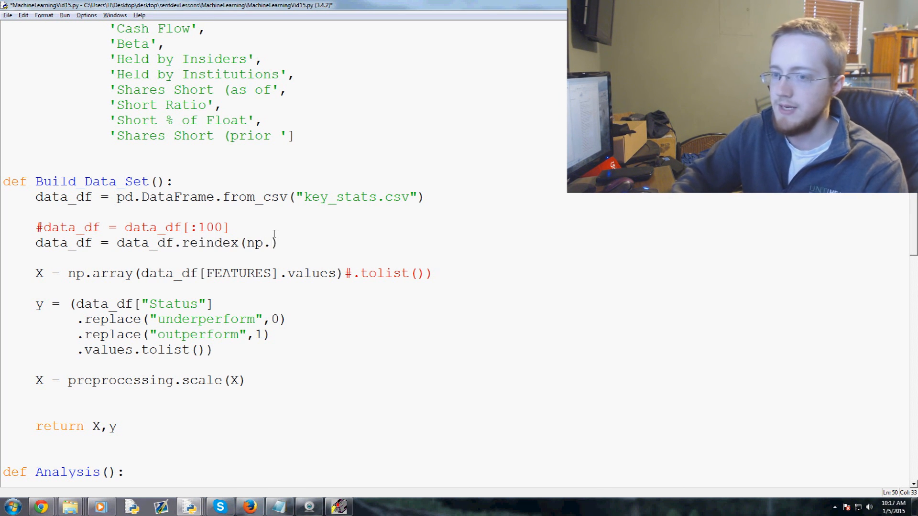
pyautogui.write('random.permu')
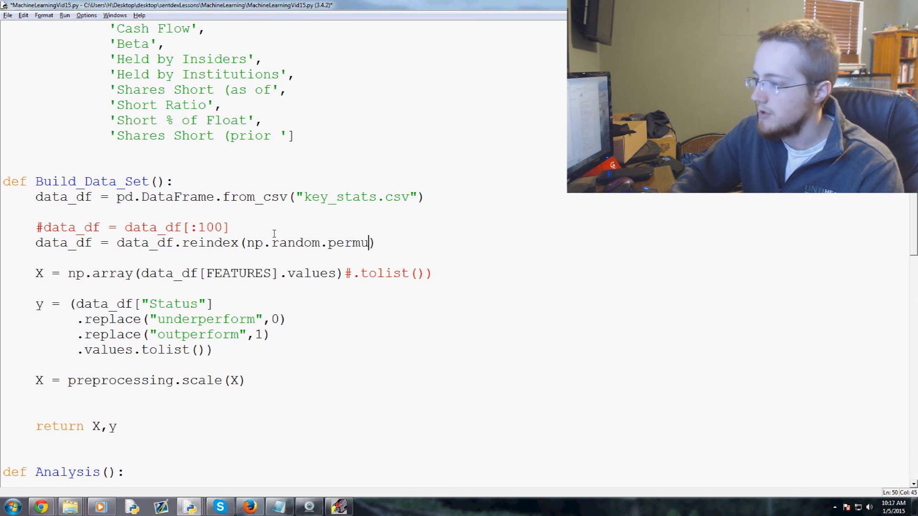
pyautogui.write('tation(')
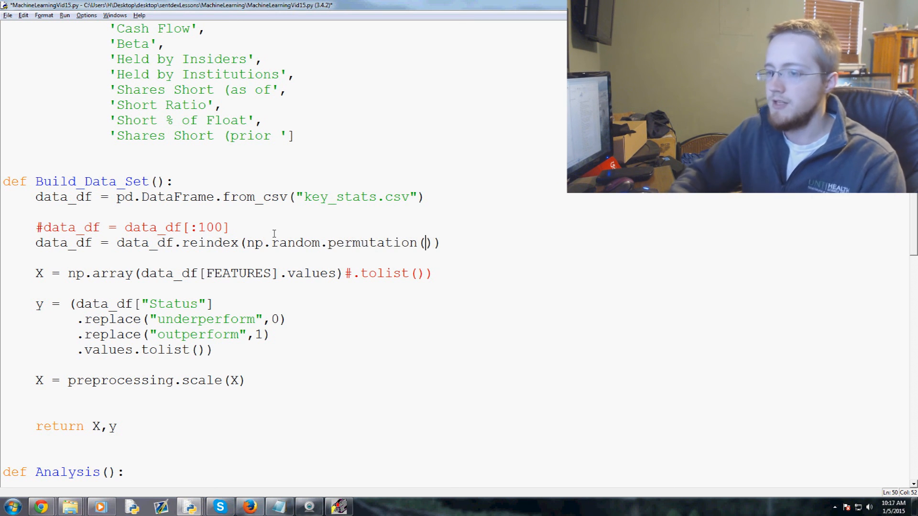
pyautogui.write('data_df.')
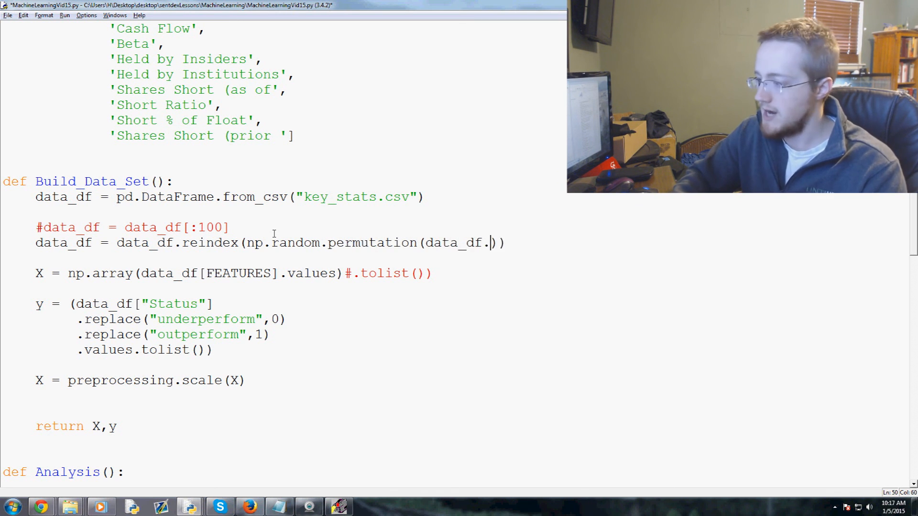
pyautogui.write('index)')
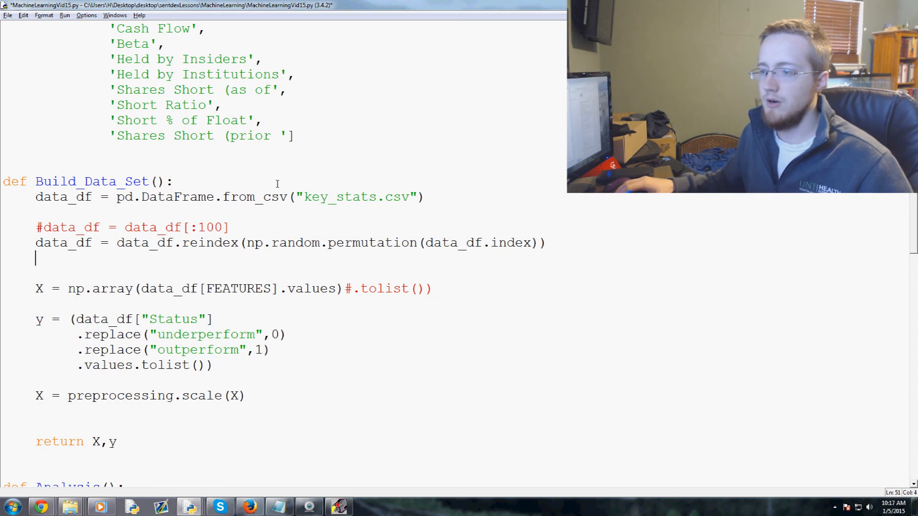
pyautogui.scroll(-3)
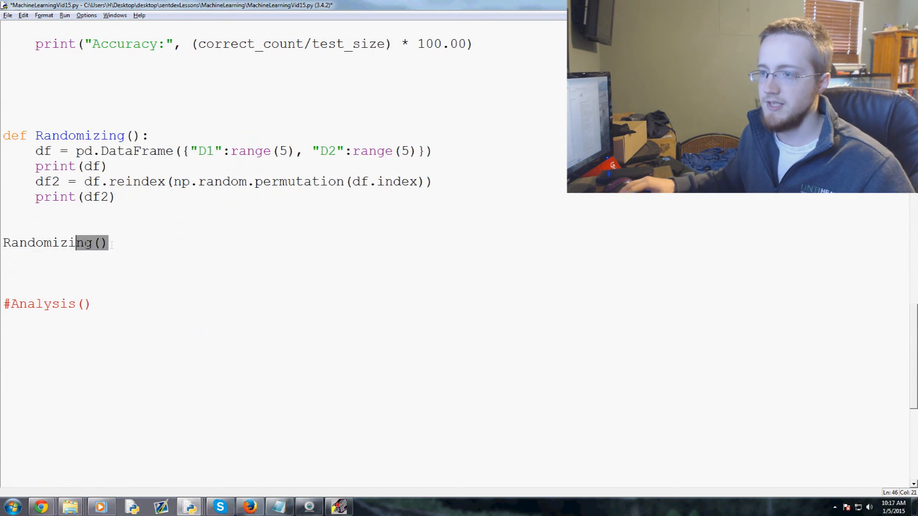
# Comment out the Randomizing demo with Alt+3 and run Analysis for an accuracy score.
pyautogui.press('alt+3')
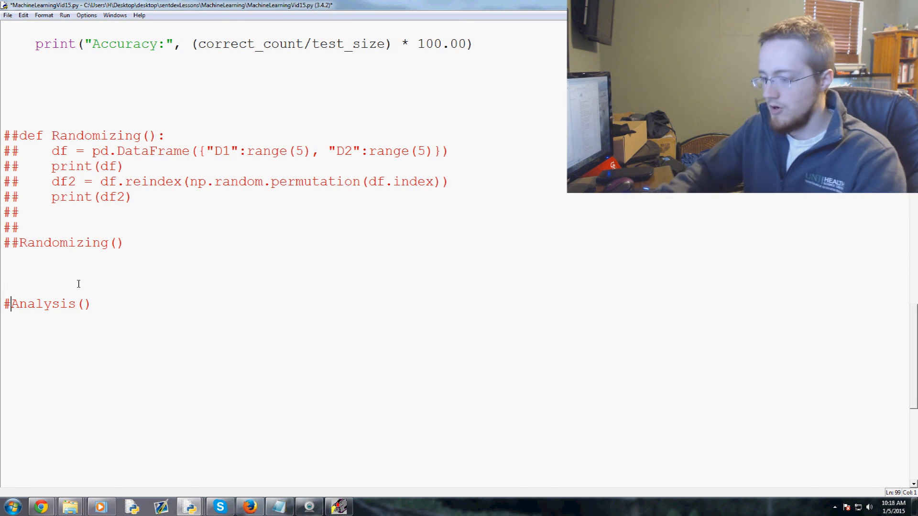
pyautogui.press('F5')
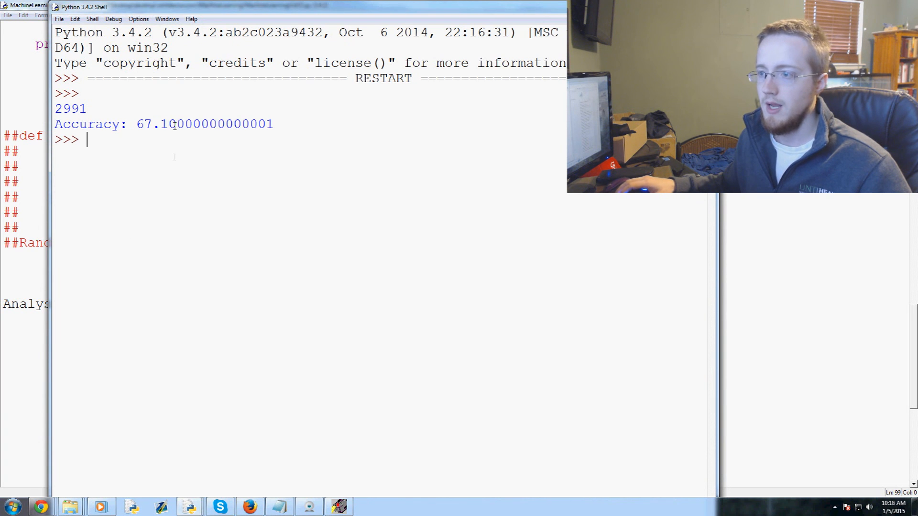
pyautogui.doubleClick(143, 124)
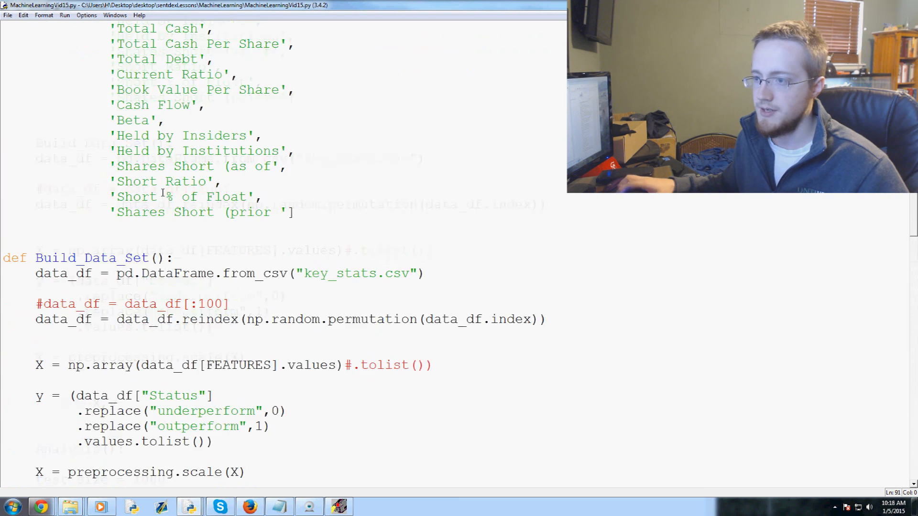
pyautogui.scroll(-3)
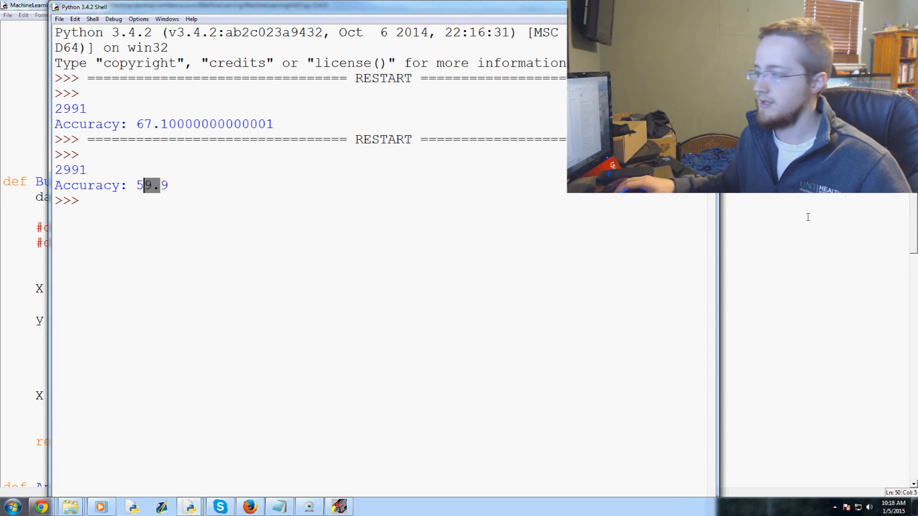
# Rerun the unshuffled script several times, each reporting 2991 and 59.9 accuracy.
pyautogui.press('F5')
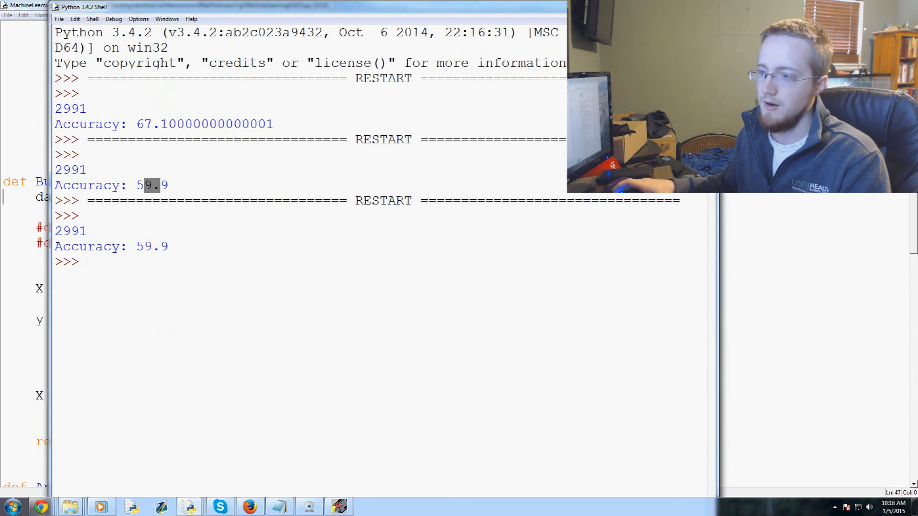
pyautogui.press('F5')
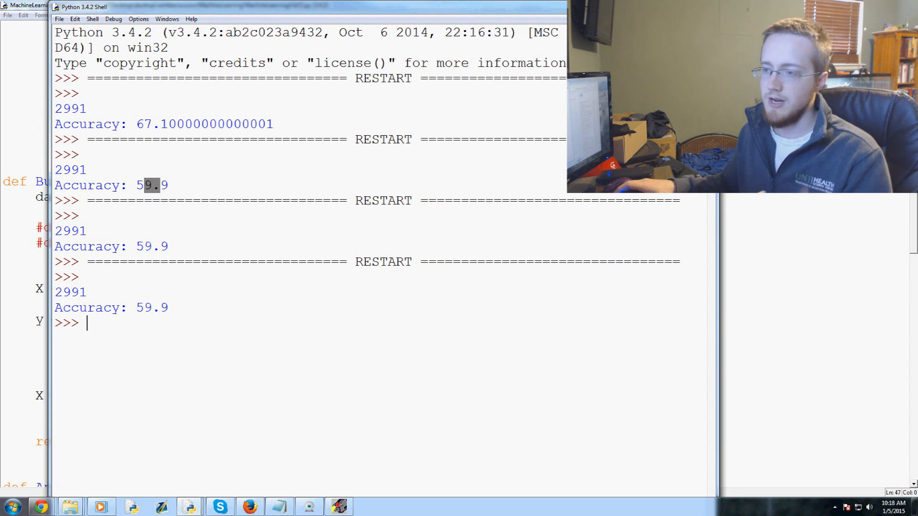
pyautogui.press('F5')
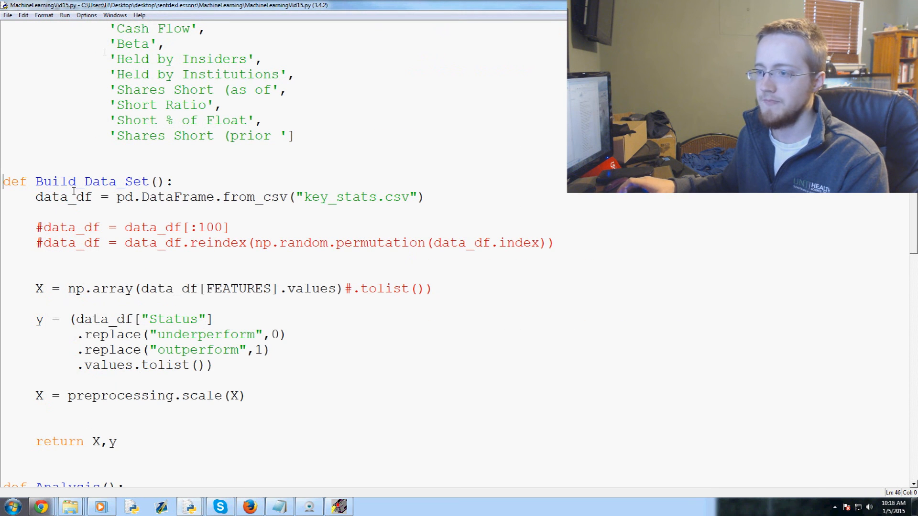
# Re-enable the reindex shuffle line in Build_Data_Set with Alt+4.
pyautogui.click(44, 243)
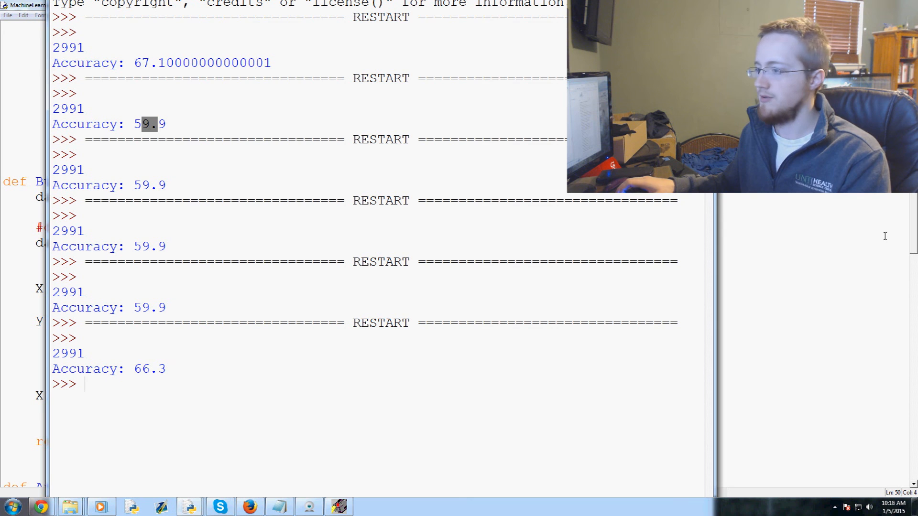
pyautogui.moveTo(520, 274)
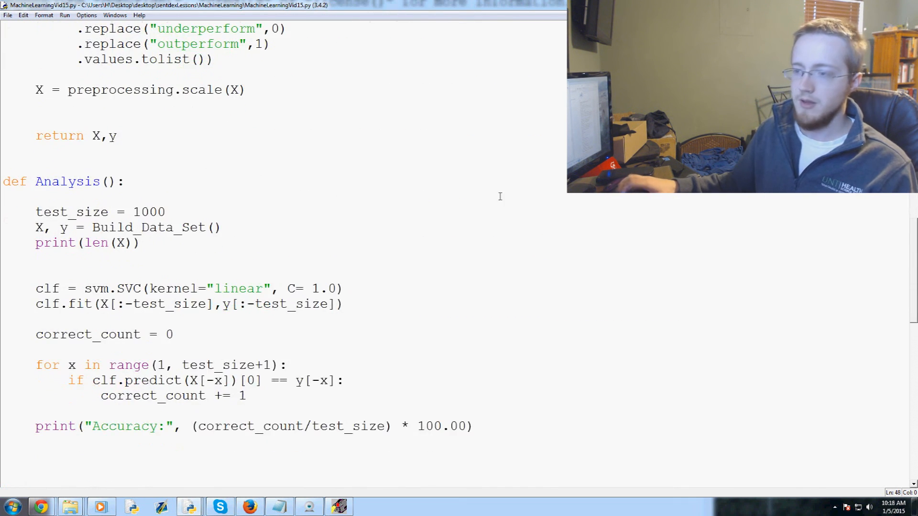
pyautogui.scroll(-3)
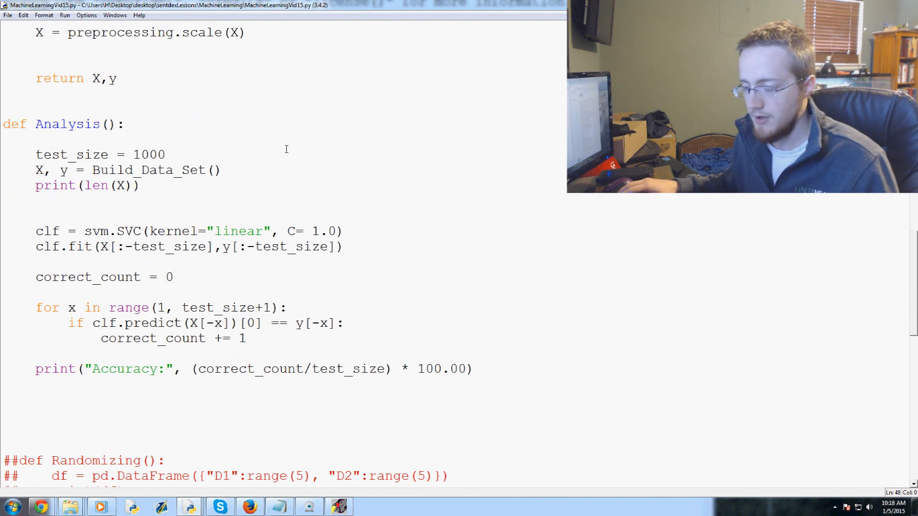
pyautogui.scroll(3)
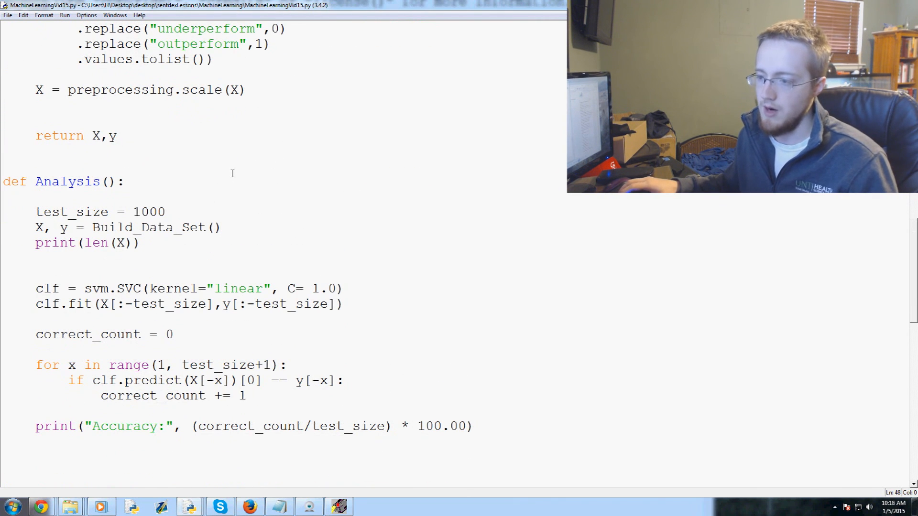
pyautogui.scroll(3)
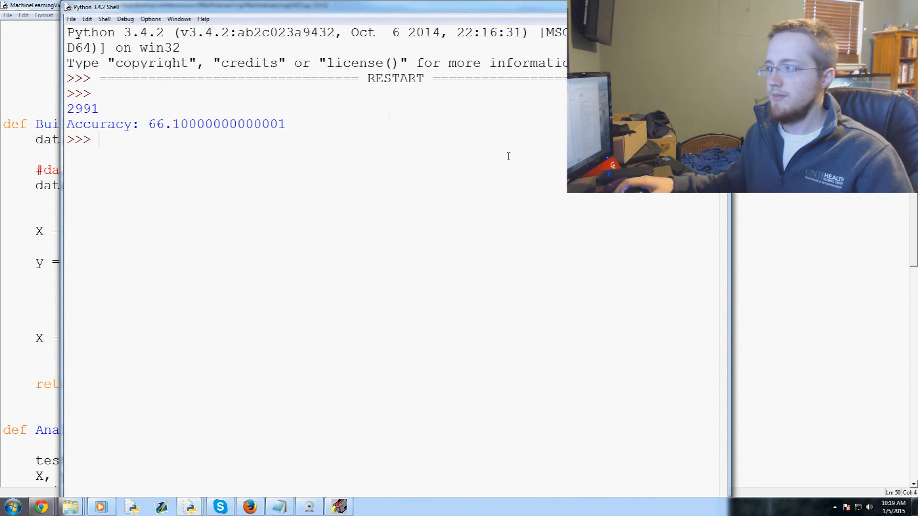
# Rerun the shuffled script and compare varying accuracies such as 66.1, 66.0 and 64.9.
pyautogui.press('F5')
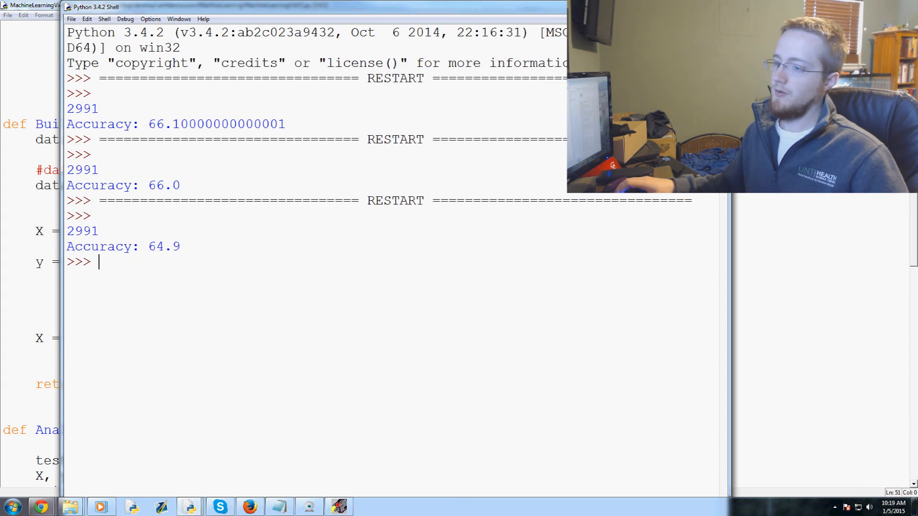
pyautogui.doubleClick(117, 247)
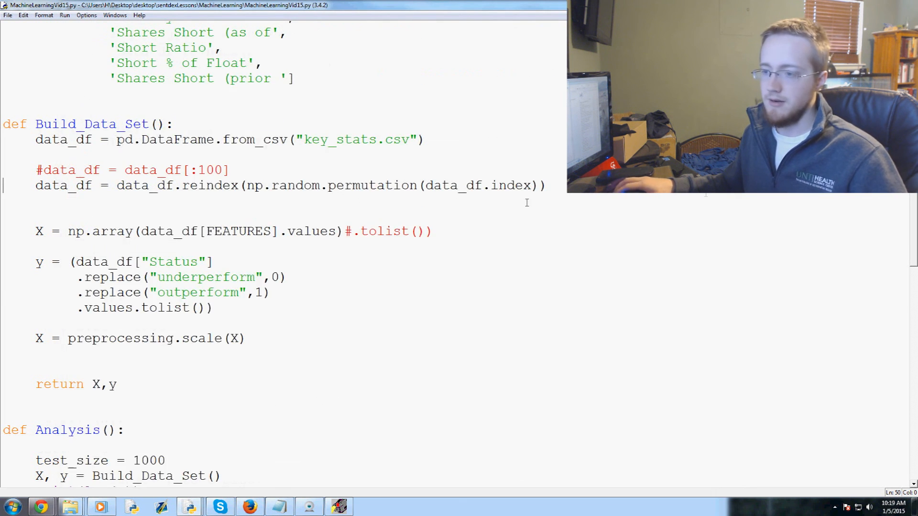
pyautogui.scroll(-3)
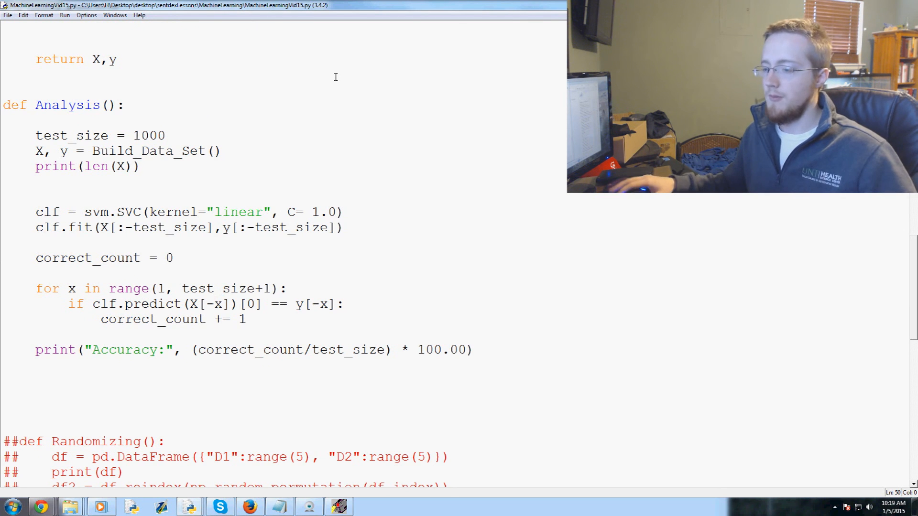
pyautogui.scroll(-3)
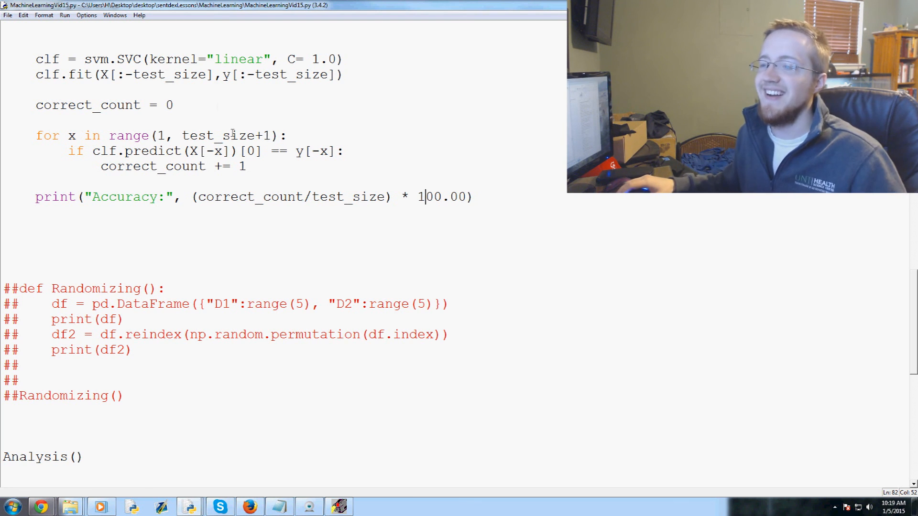
pyautogui.doubleClick(125, 196)
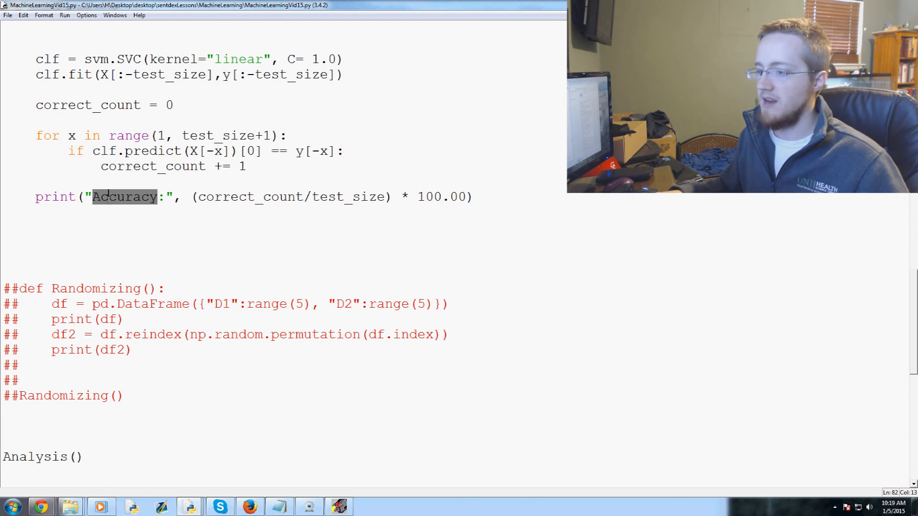
pyautogui.click(166, 197)
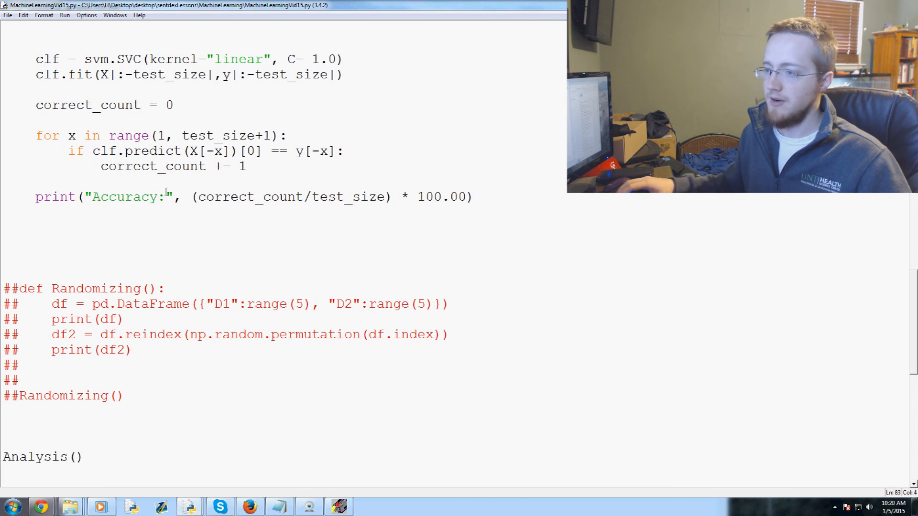
pyautogui.doubleClick(124, 196)
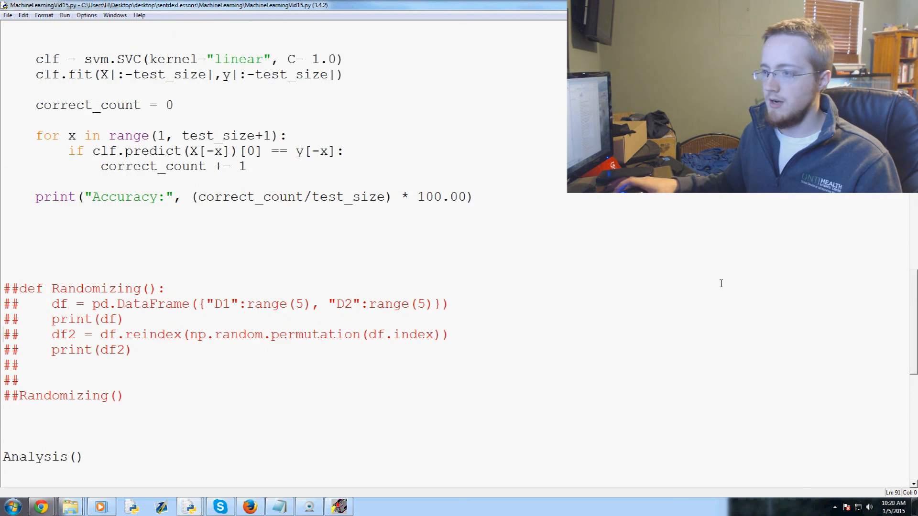
pyautogui.scroll(3)
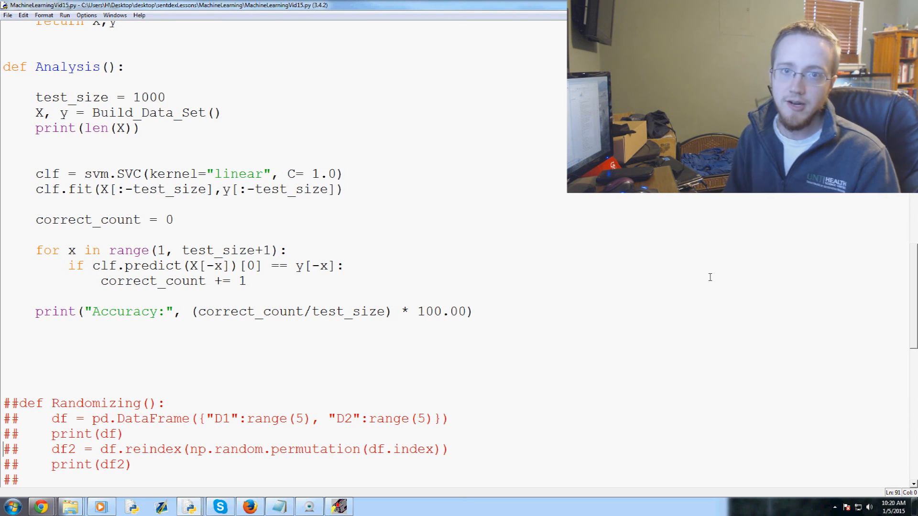
pyautogui.scroll(3)
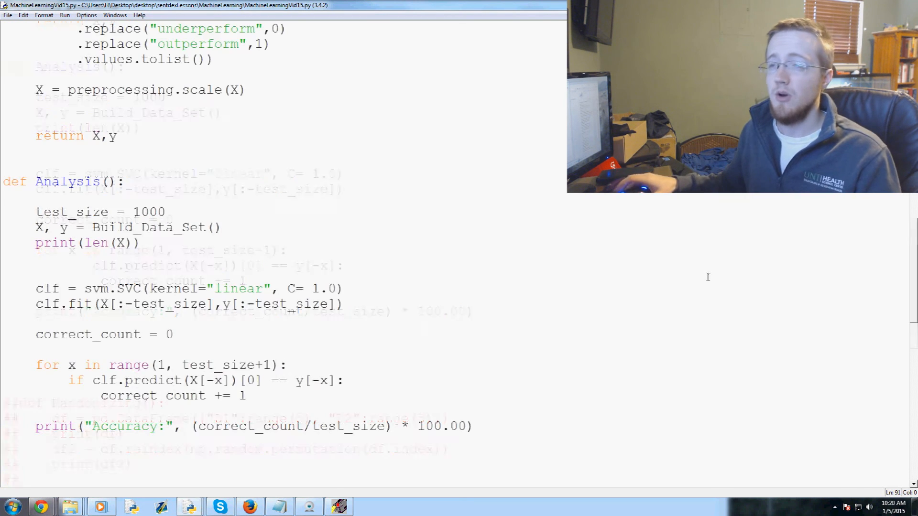
pyautogui.scroll(3)
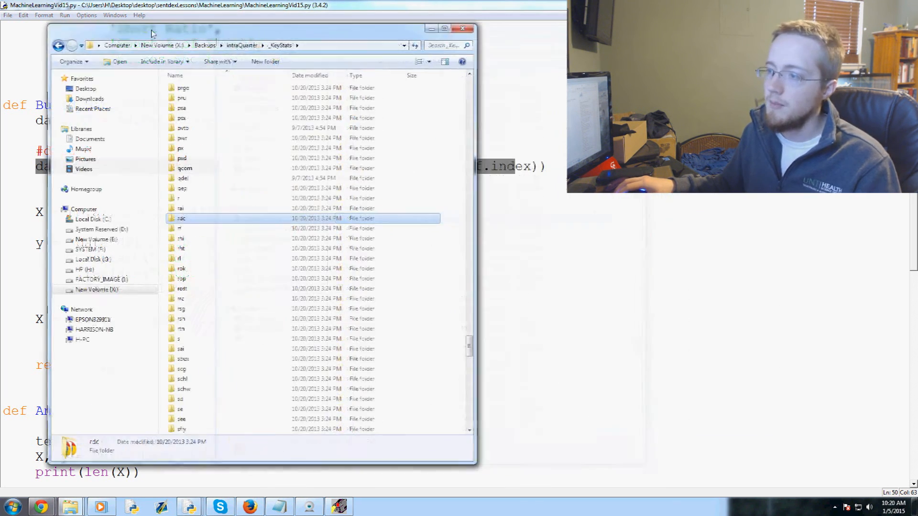
pyautogui.scroll(3)
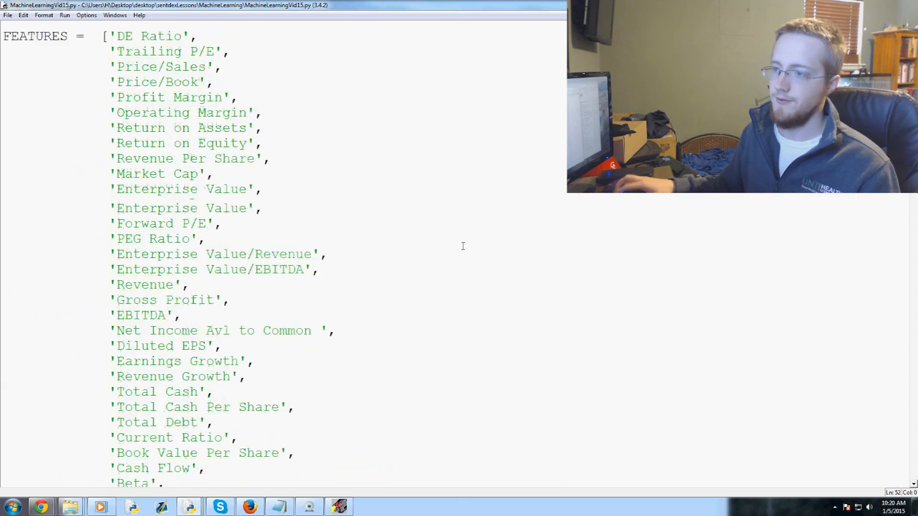
pyautogui.scroll(-3)
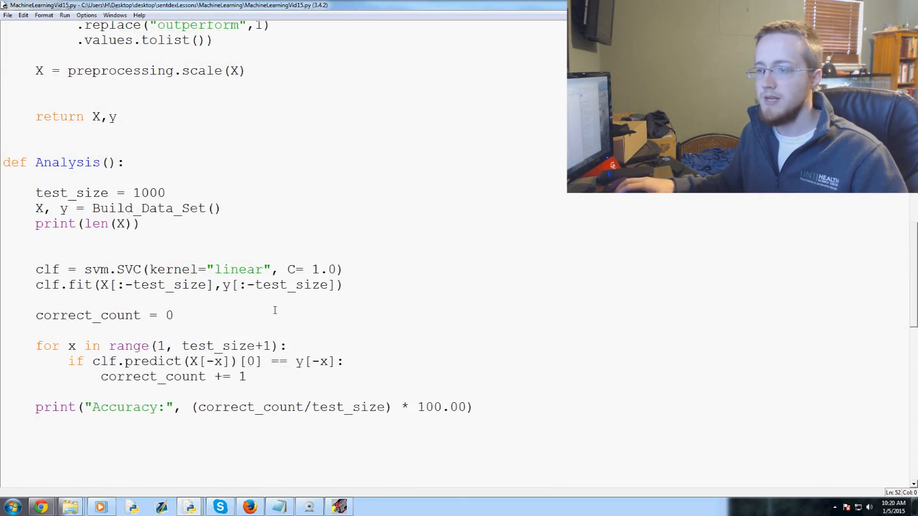
pyautogui.scroll(3)
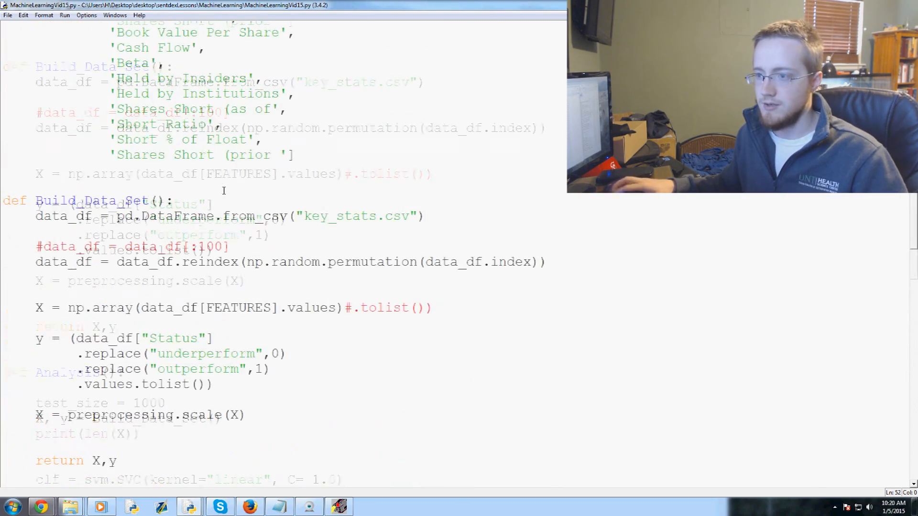
pyautogui.scroll(3)
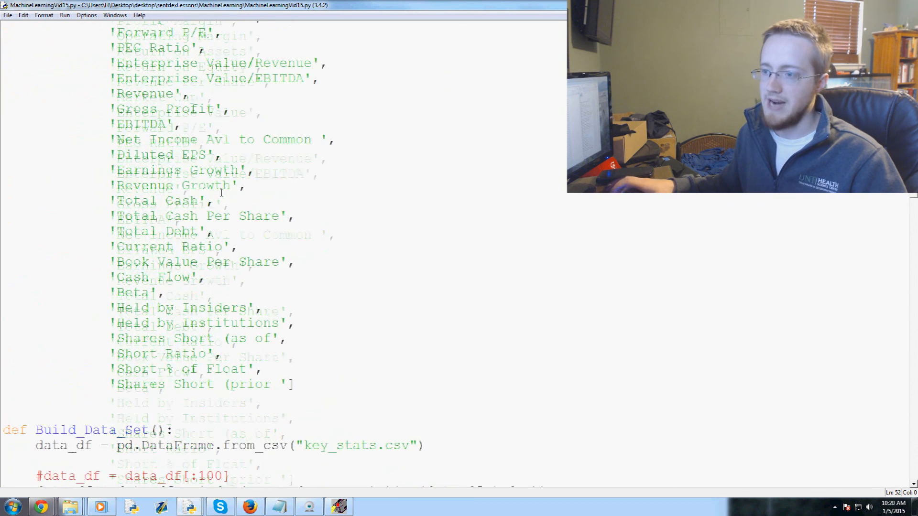
pyautogui.scroll(-3)
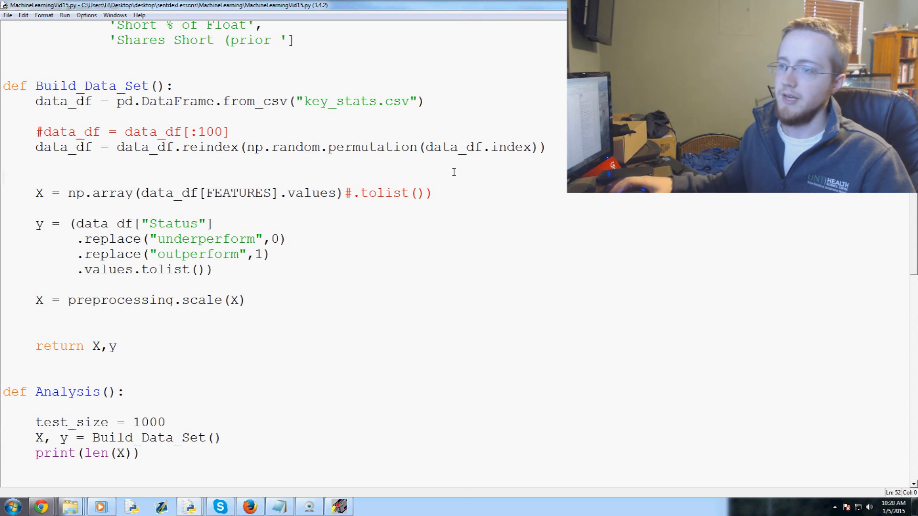
pyautogui.scroll(3)
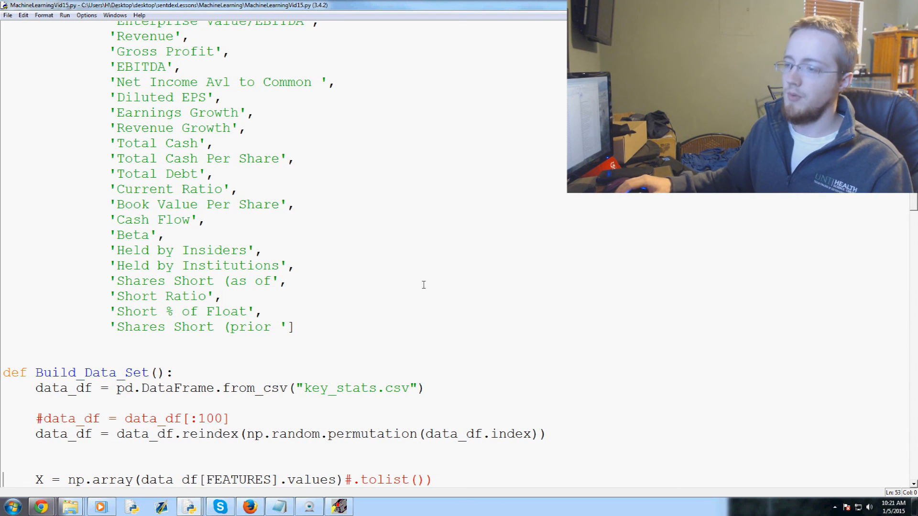
pyautogui.scroll(3)
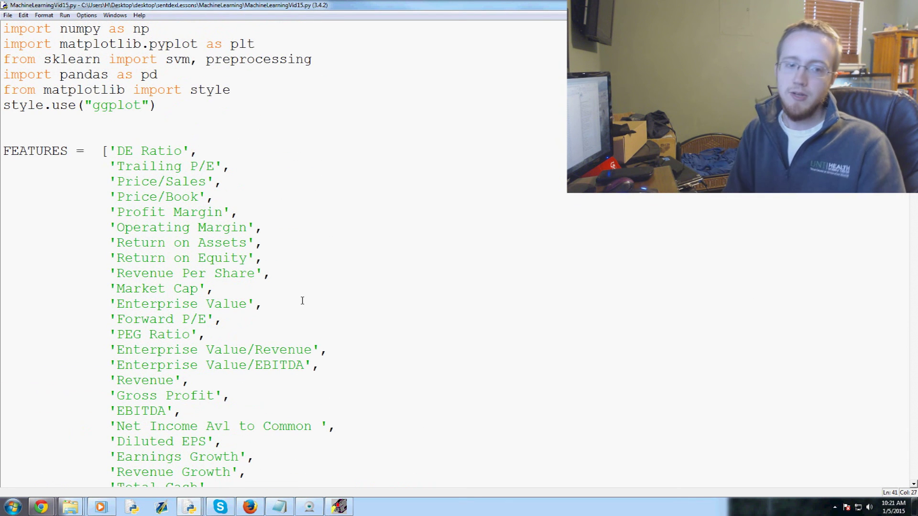